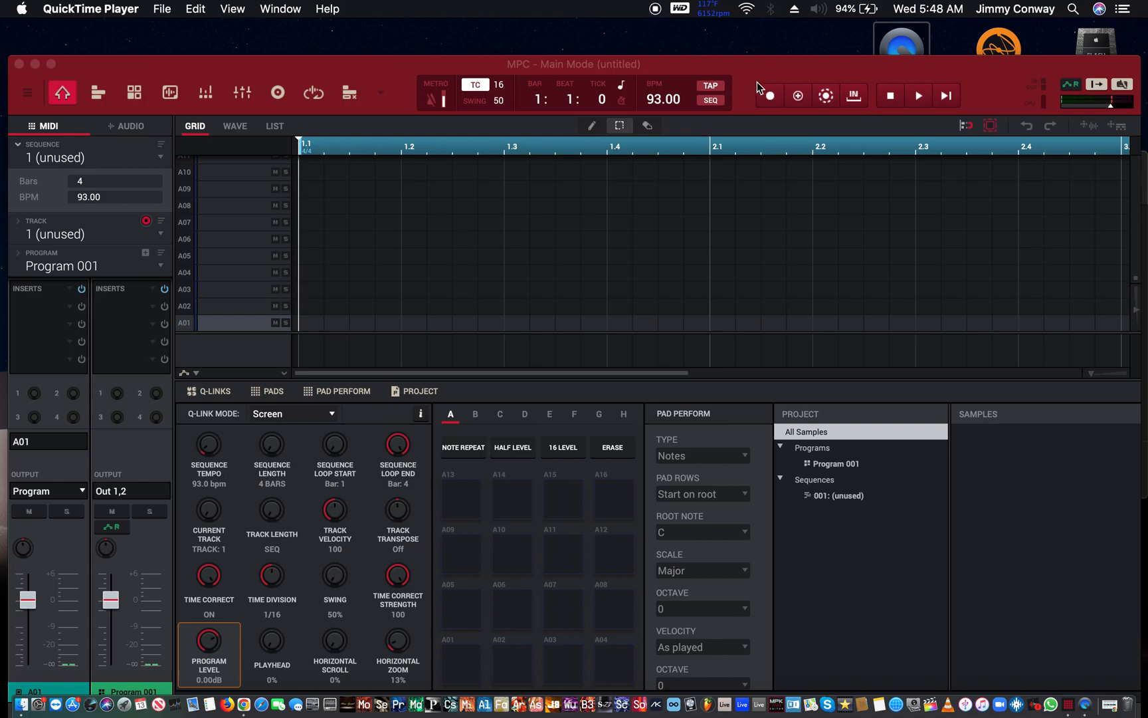
{"action": "mouse_move", "coordinate": [765, 80]}
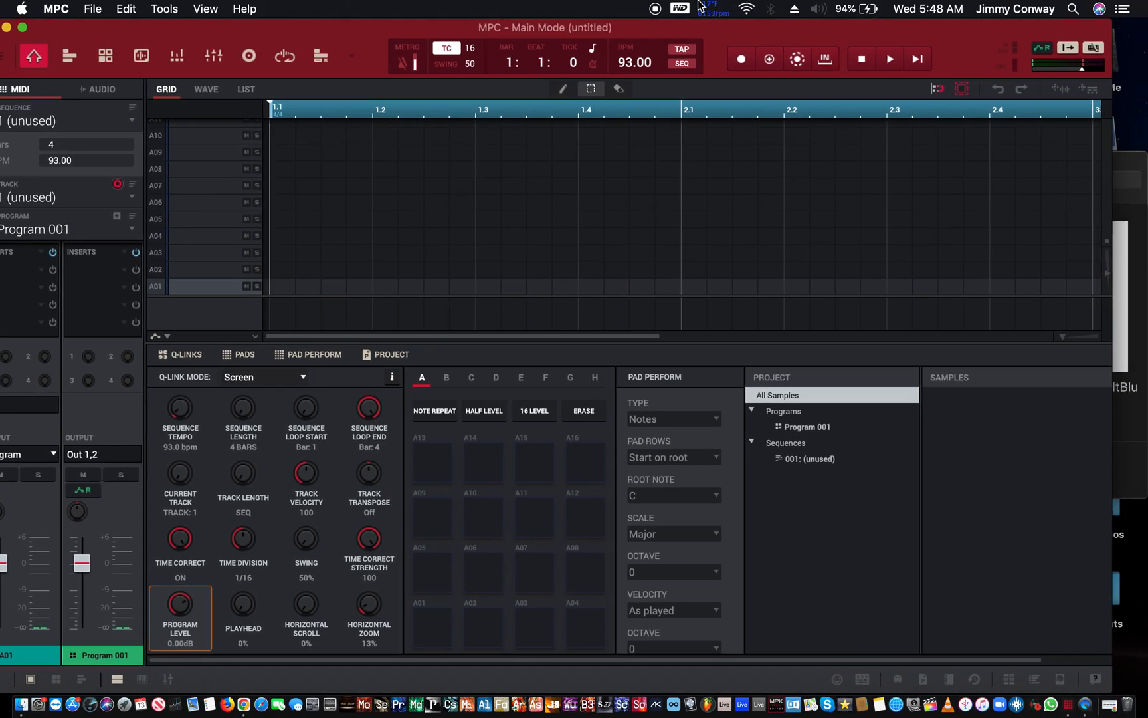
{"action": "mouse_move", "coordinate": [845, 449]}
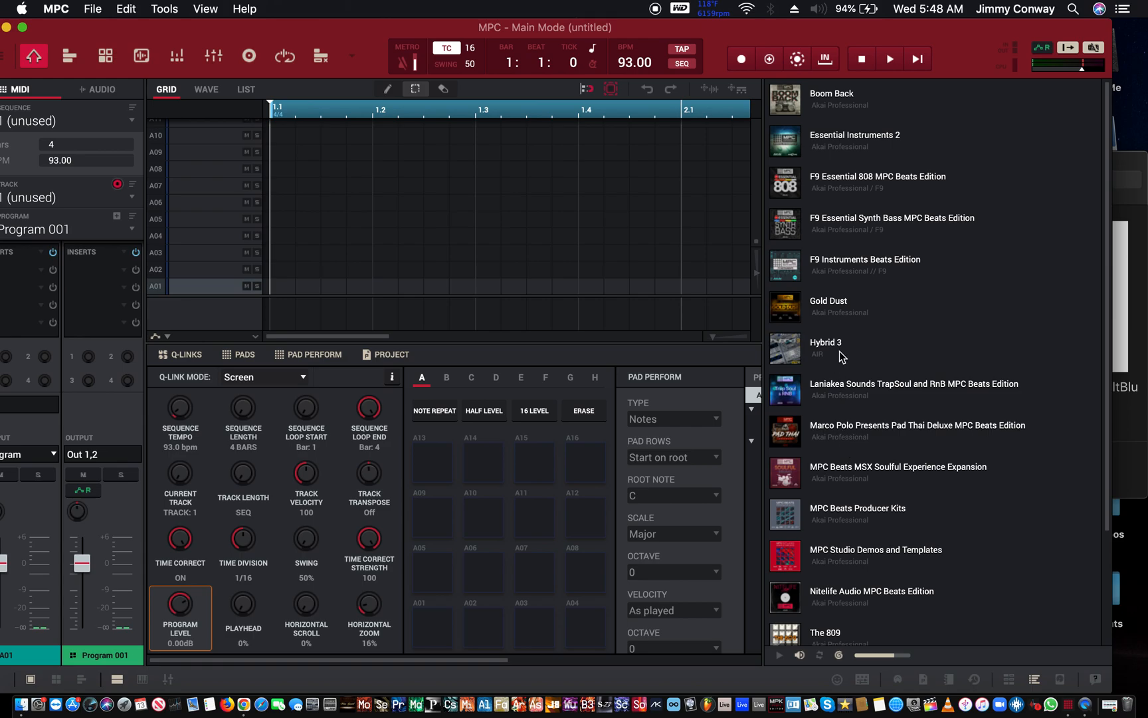
{"action": "mouse_move", "coordinate": [848, 99]}
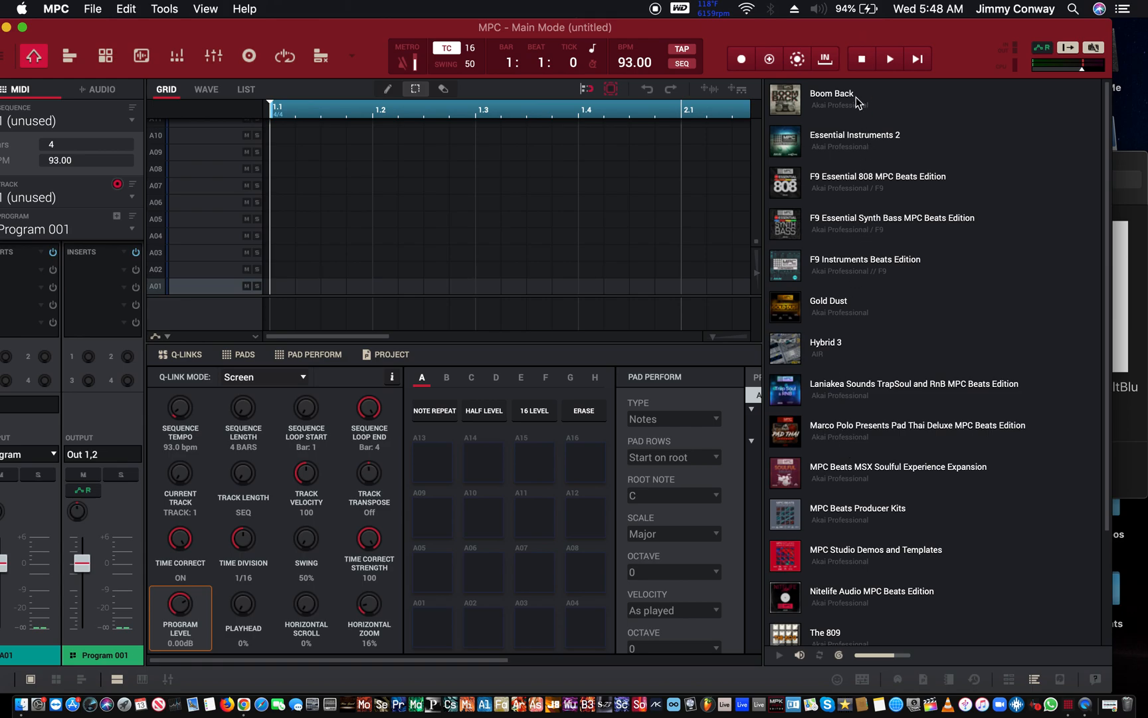
- Expand the Boom Back expansion's Programs and BoomBap Kit folder to load Raw Burning 95
{"action": "left_click", "coordinate": [832, 93]}
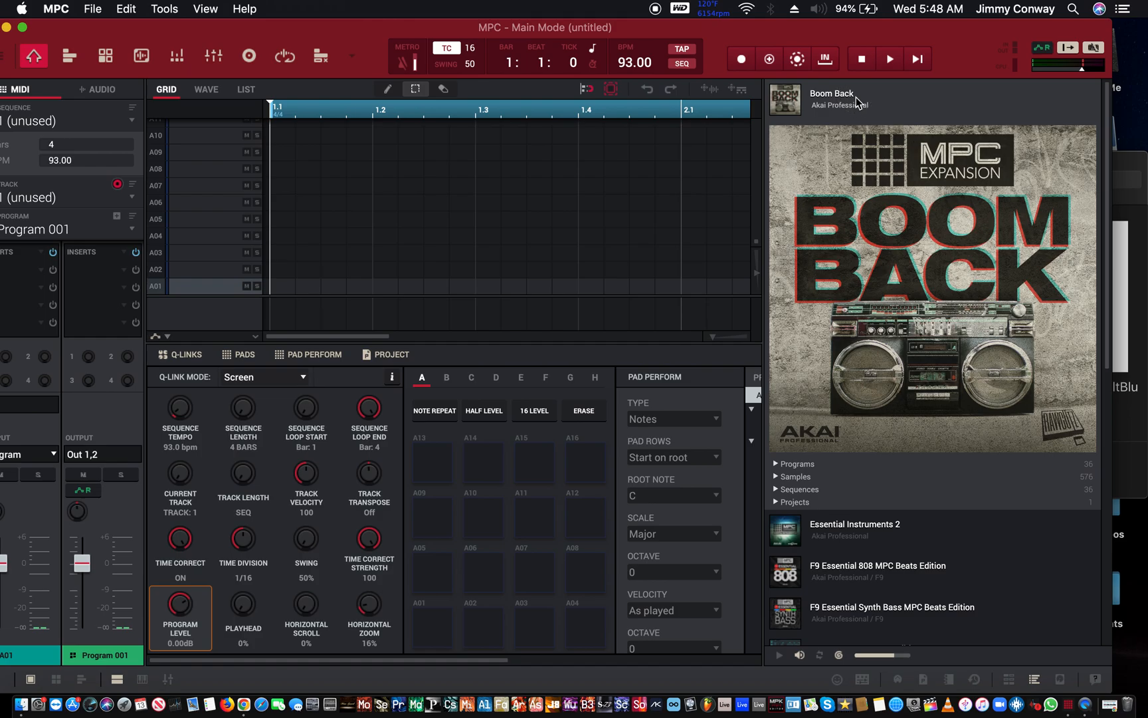
{"action": "left_click", "coordinate": [776, 463]}
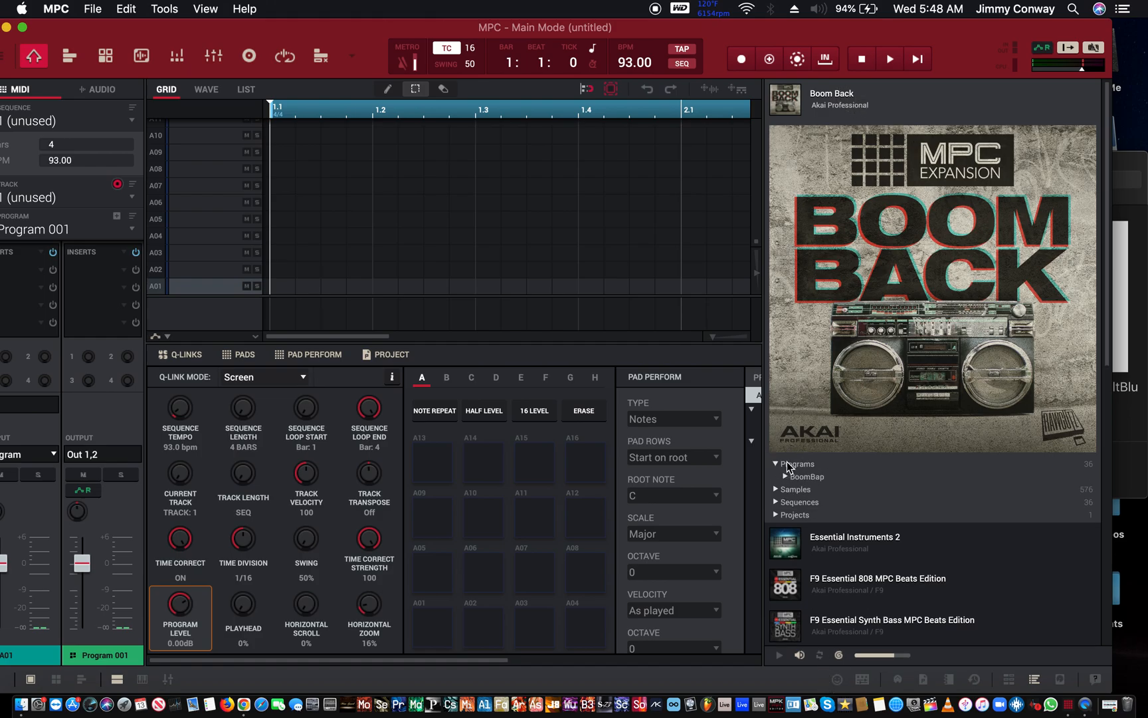
{"action": "left_click", "coordinate": [785, 477]}
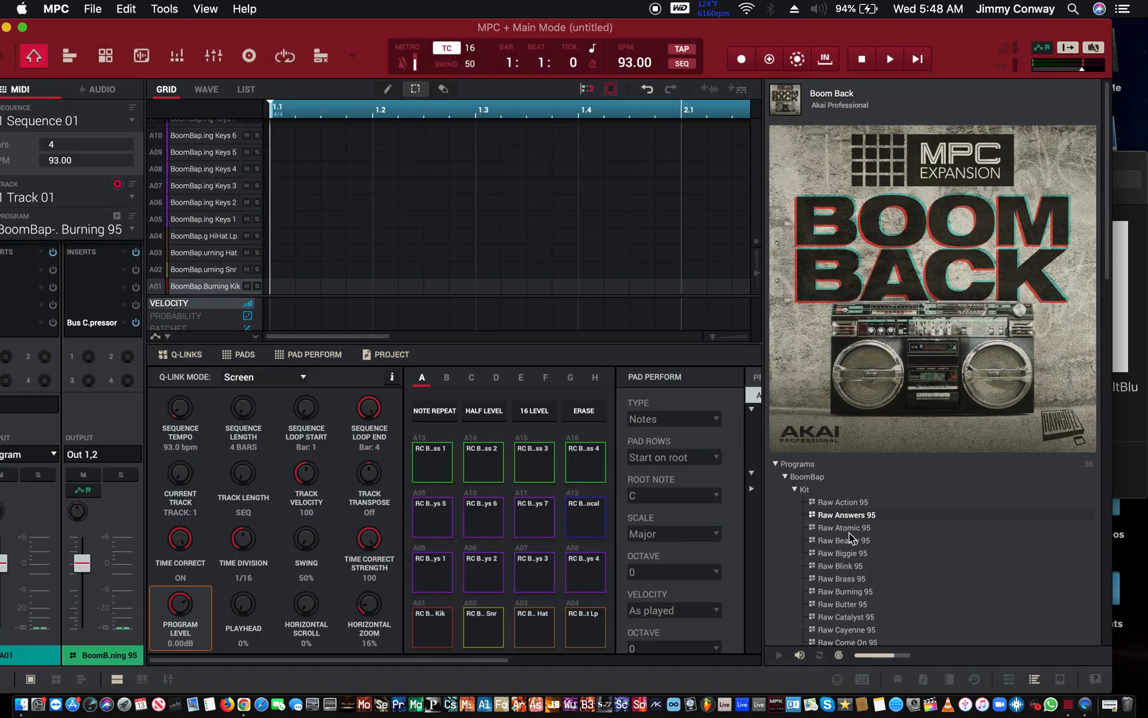
- Load Raw Hefty 95, then Raw Goodness 95 so pad A02 holds a rim sound
{"action": "scroll", "scroll_direction": "down", "scroll_amount": 3}
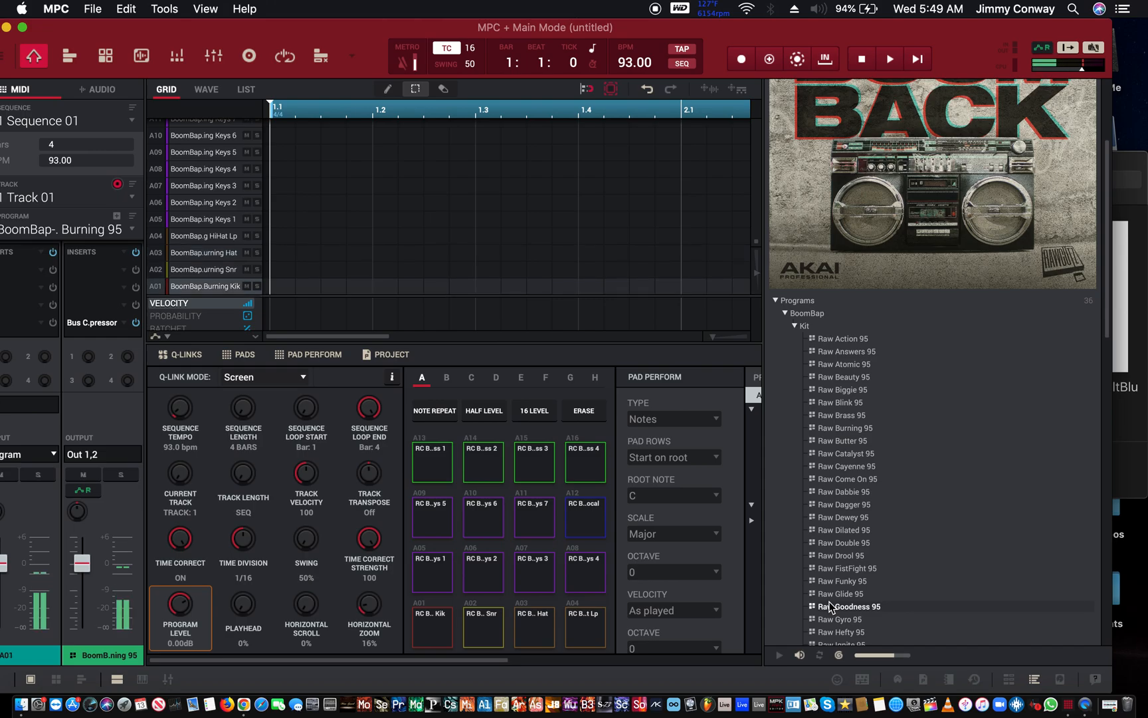
{"action": "left_click", "coordinate": [846, 351]}
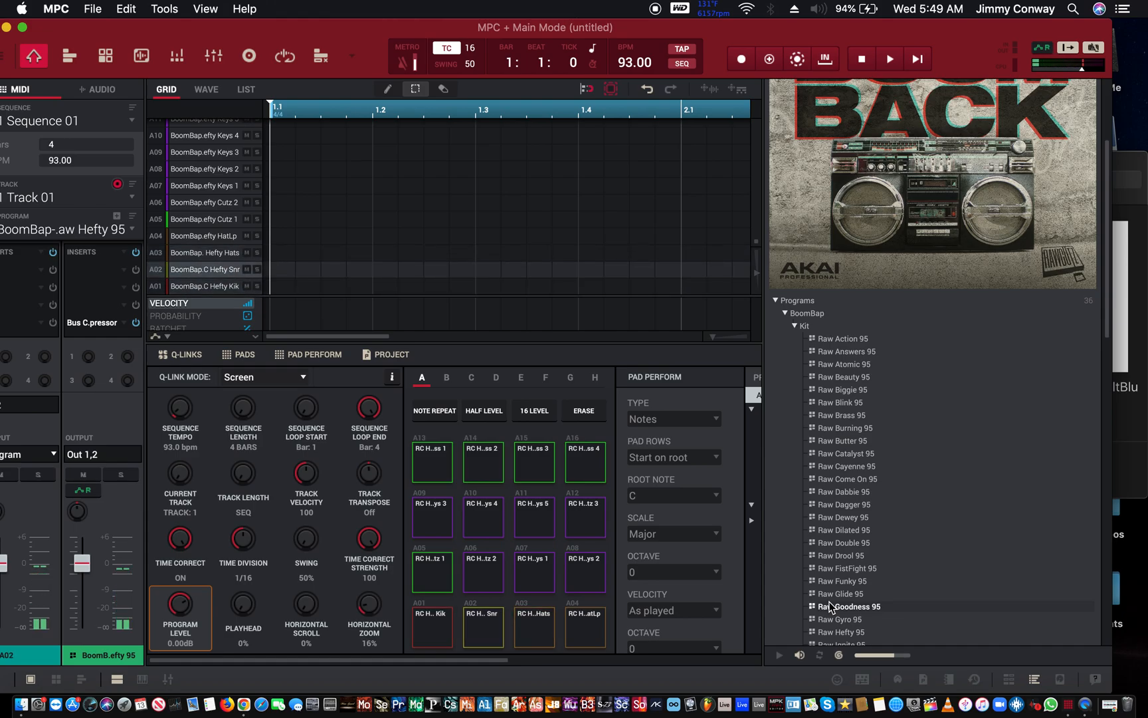
{"action": "left_click", "coordinate": [851, 606]}
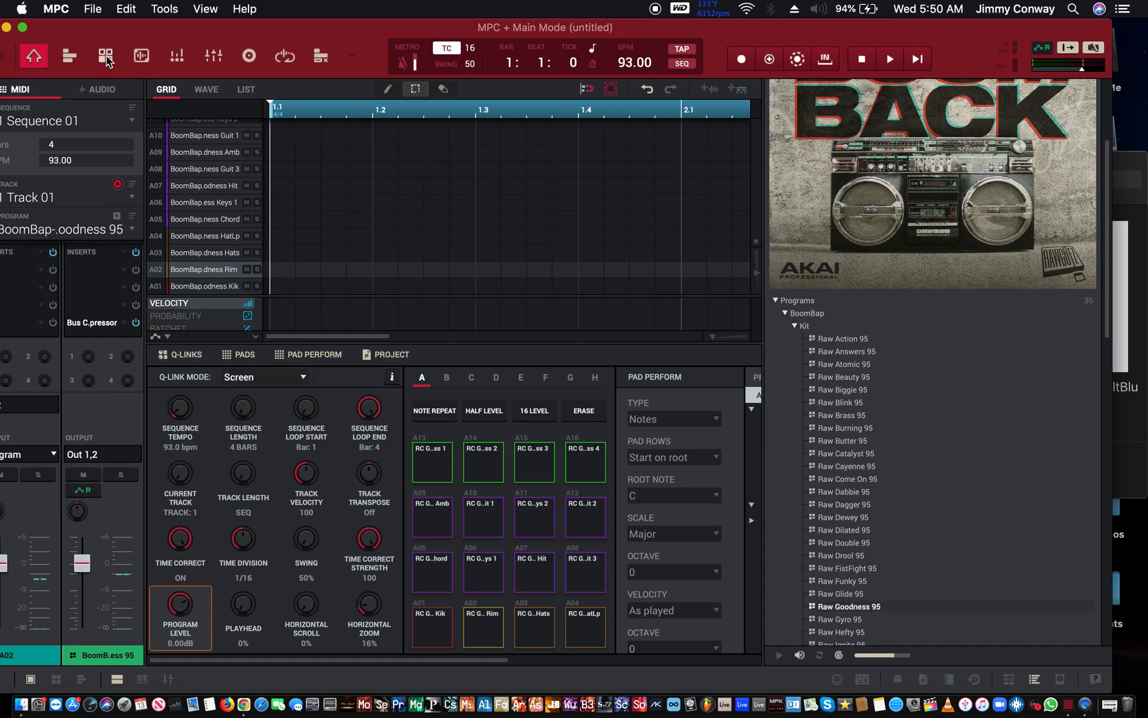
{"action": "mouse_move", "coordinate": [106, 57]}
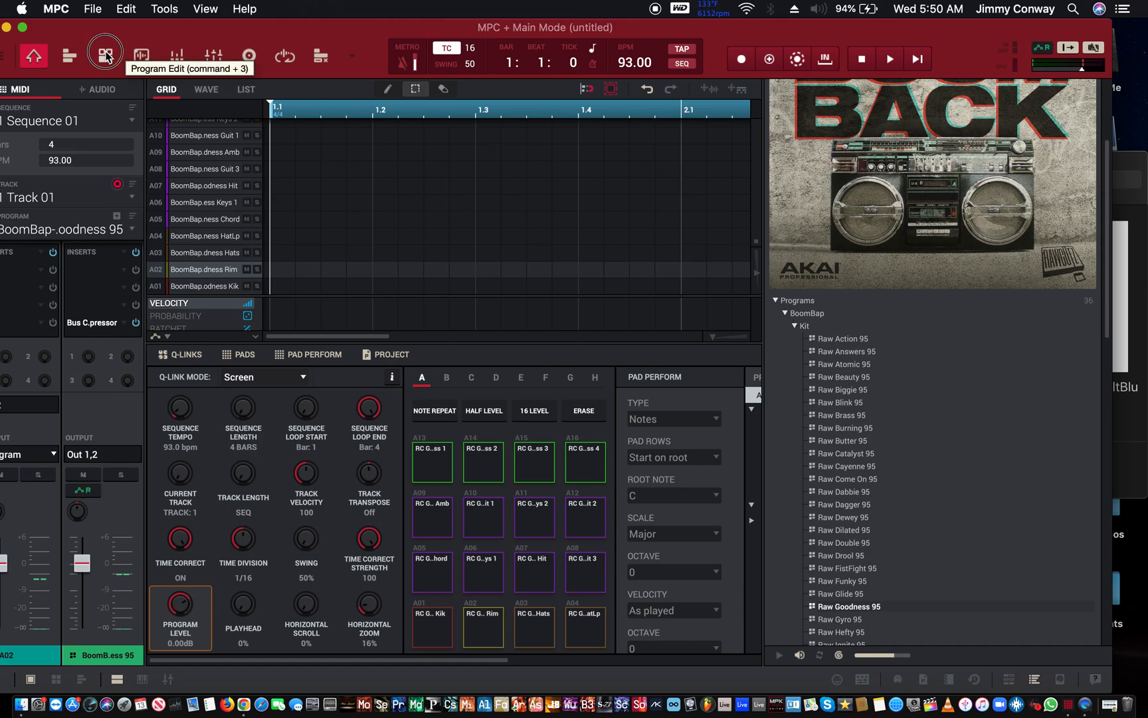
- Switch to Program Edit mode to show pad A02's sample layers
{"action": "left_click", "coordinate": [105, 54]}
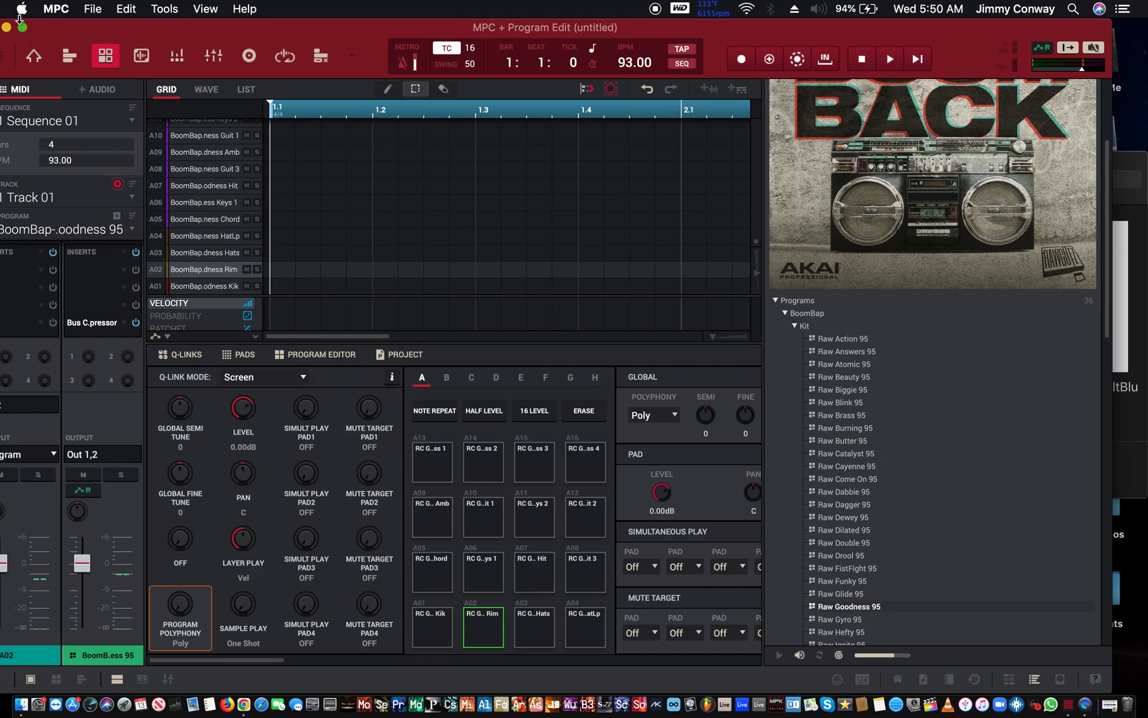
{"action": "mouse_move", "coordinate": [26, 28]}
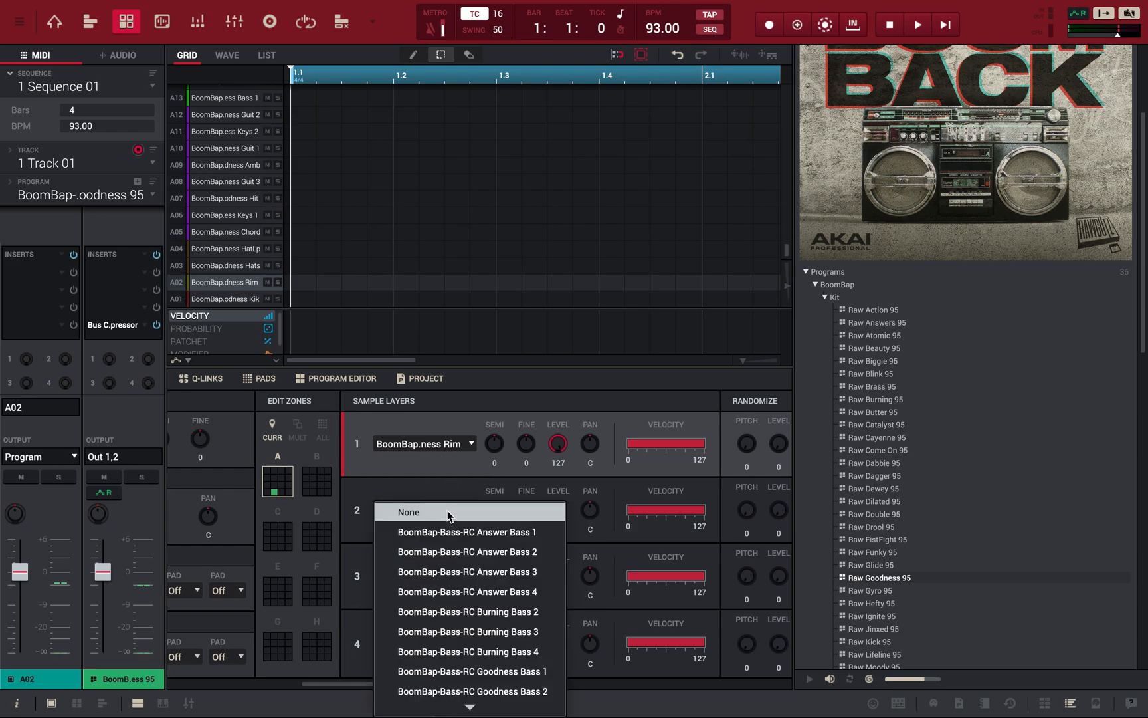
- Assign BoomBap-Snare-RC Hefty Snr to pad A02's second sample layer
{"action": "scroll", "scroll_direction": "down", "scroll_amount": 3}
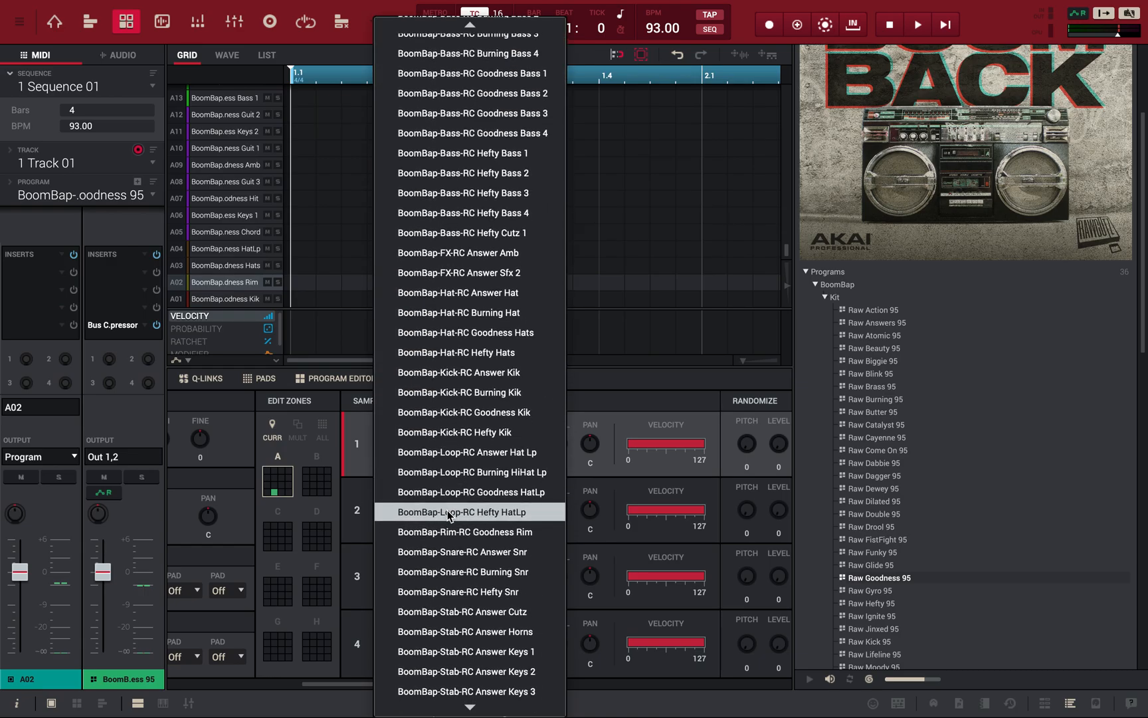
{"action": "mouse_move", "coordinate": [450, 599]}
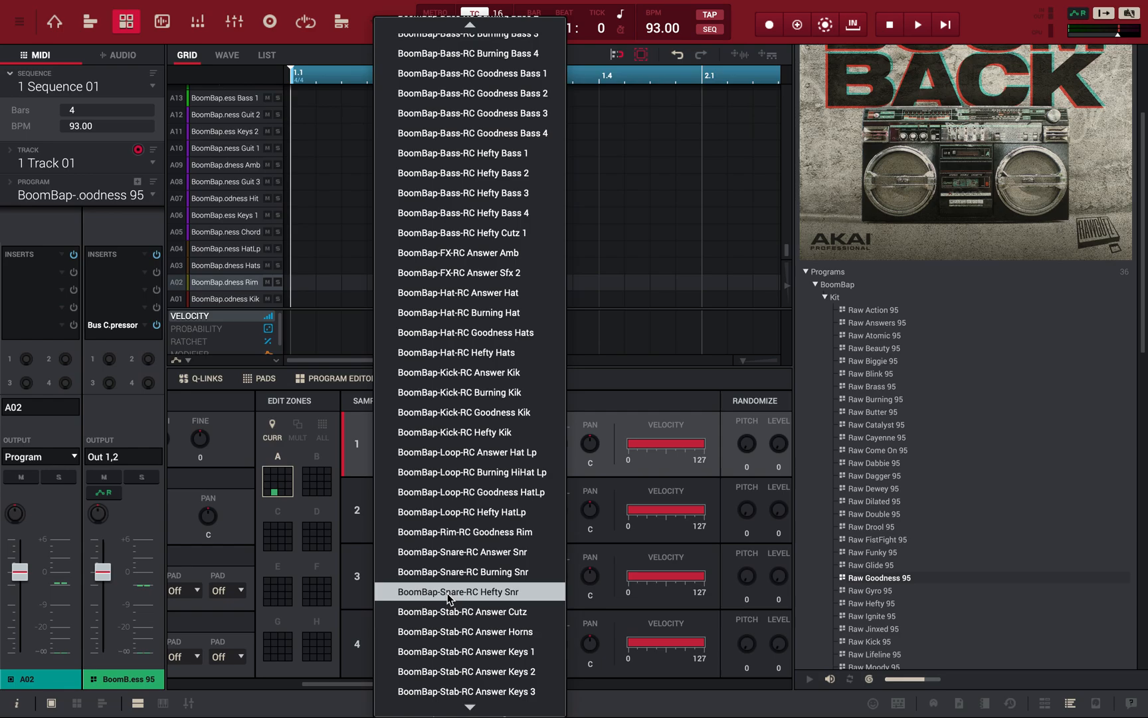
{"action": "left_click", "coordinate": [457, 591]}
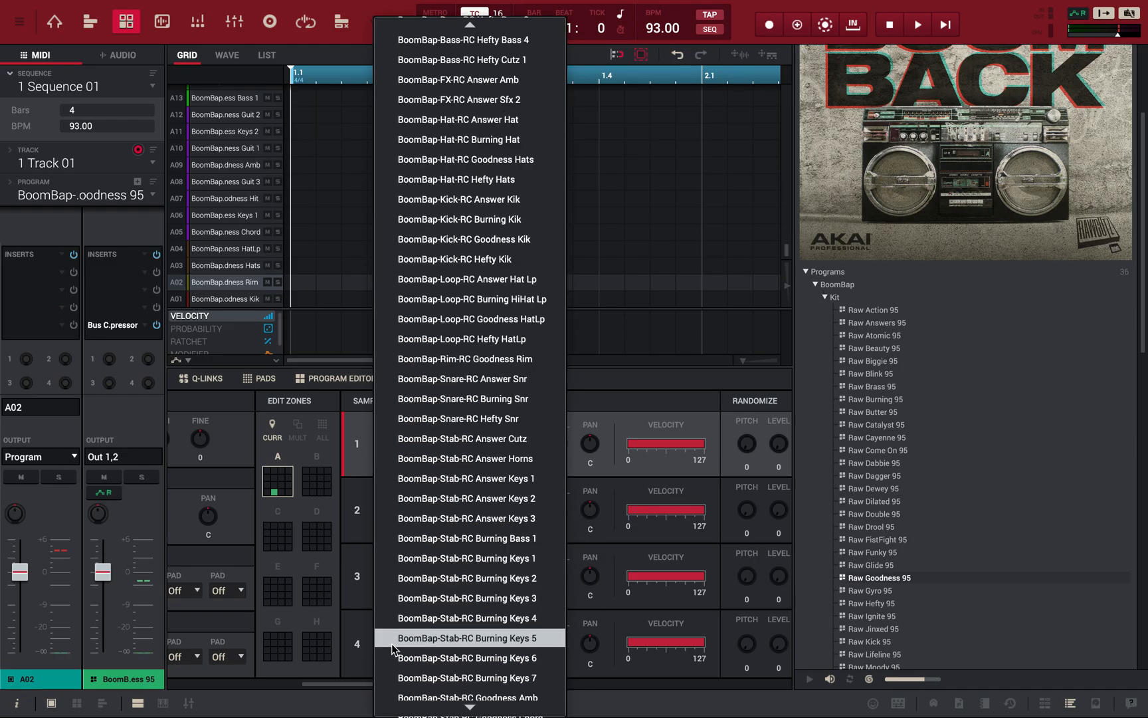
{"action": "scroll", "scroll_direction": "down", "scroll_amount": 3}
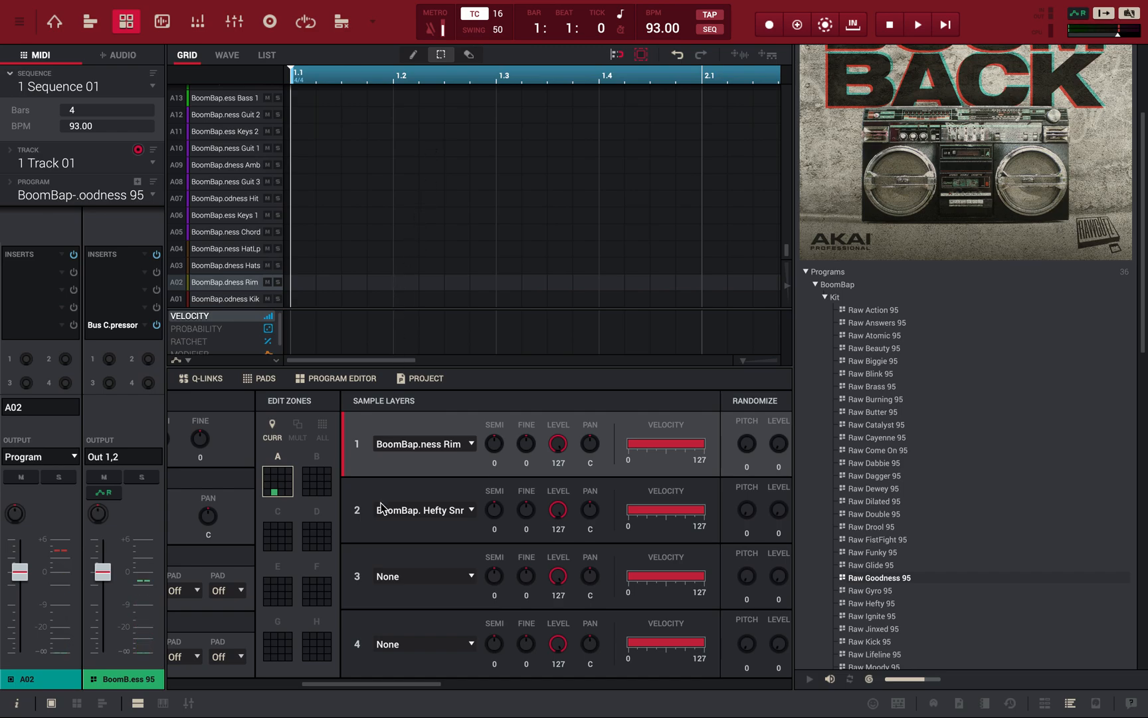
- Fill pad A02's third sample layer with a Bass 4 sample
{"action": "left_click", "coordinate": [424, 576]}
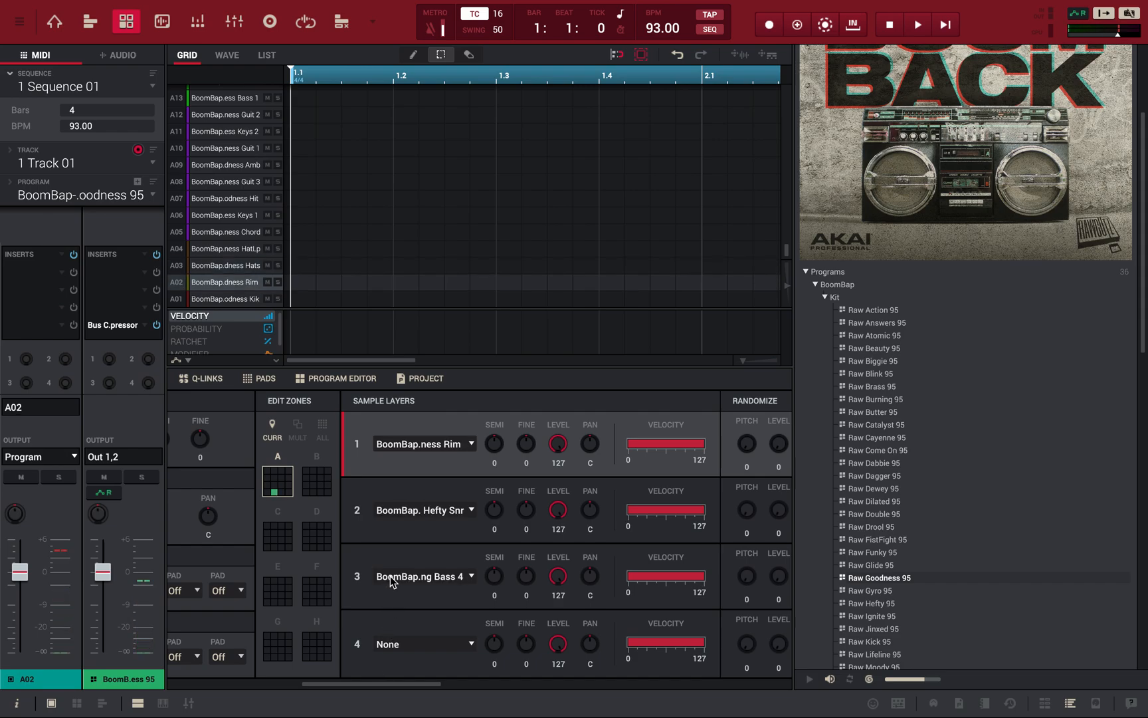
{"action": "mouse_move", "coordinate": [397, 472]}
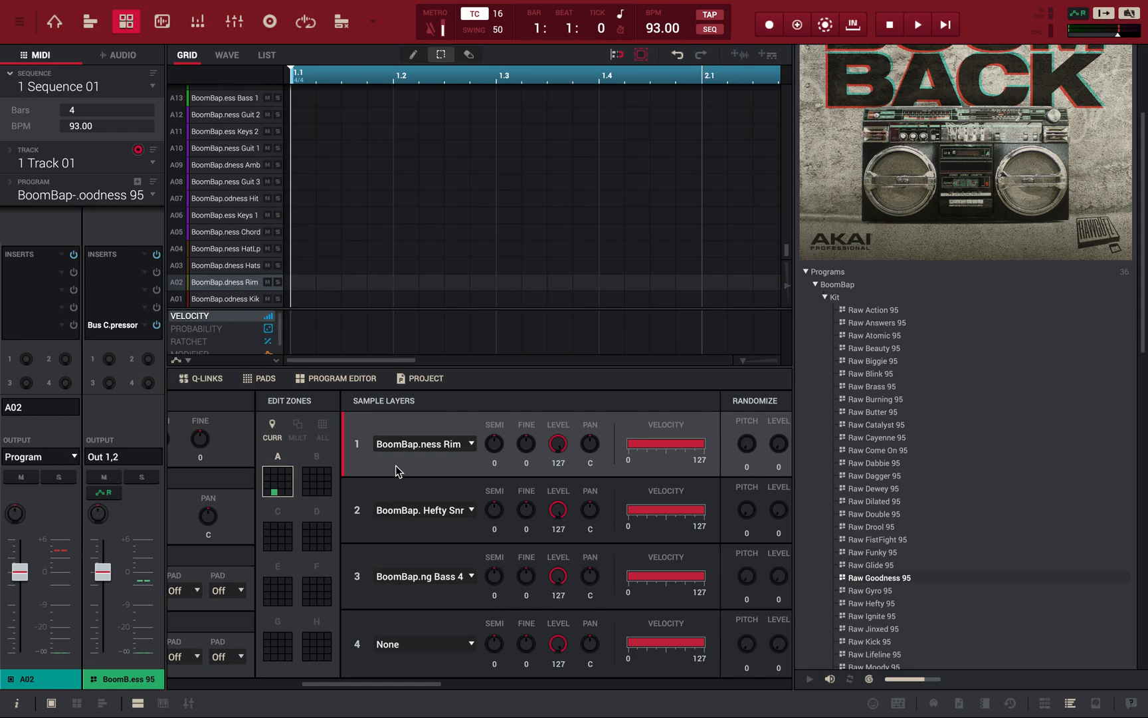
{"action": "mouse_move", "coordinate": [436, 518]}
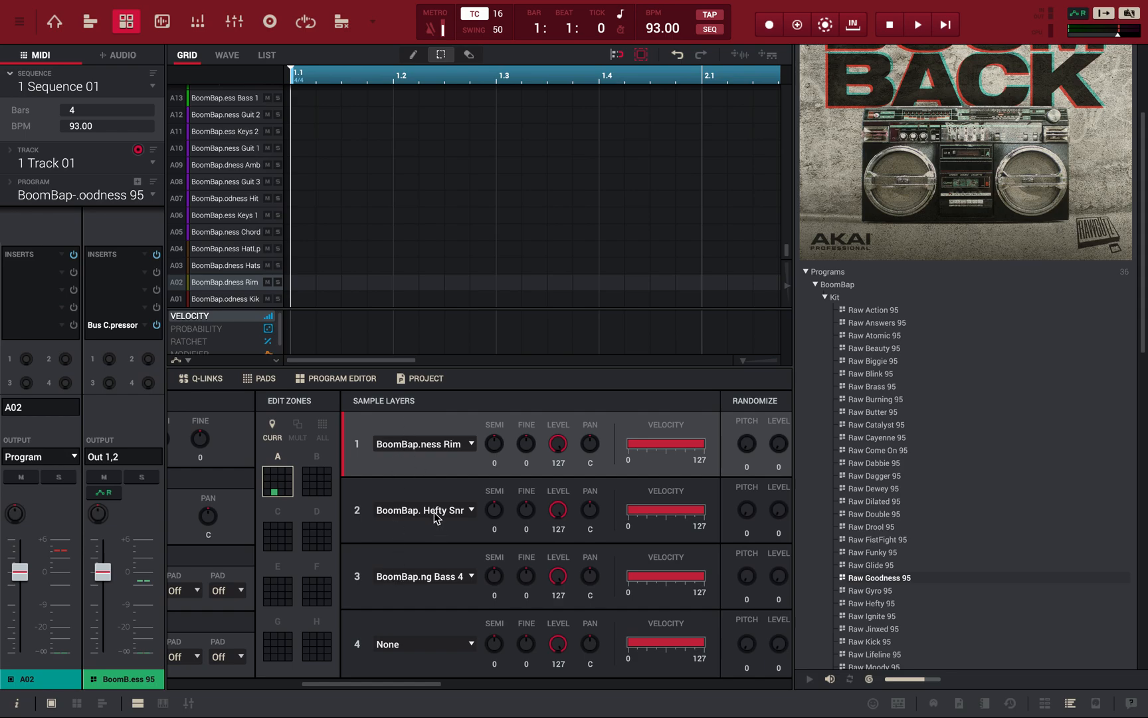
{"action": "mouse_move", "coordinate": [444, 570]}
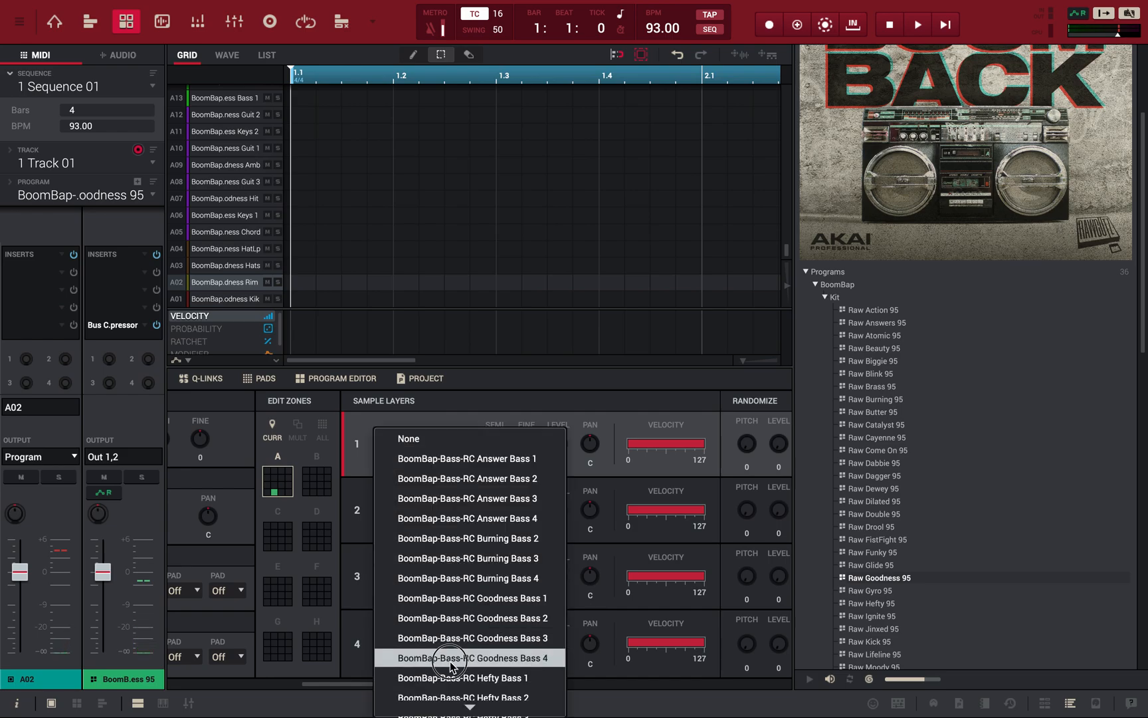
- Replace the third layer's bass sample with BoomBap-Snare-RC Answer Snr
{"action": "scroll", "scroll_direction": "down", "scroll_amount": 3}
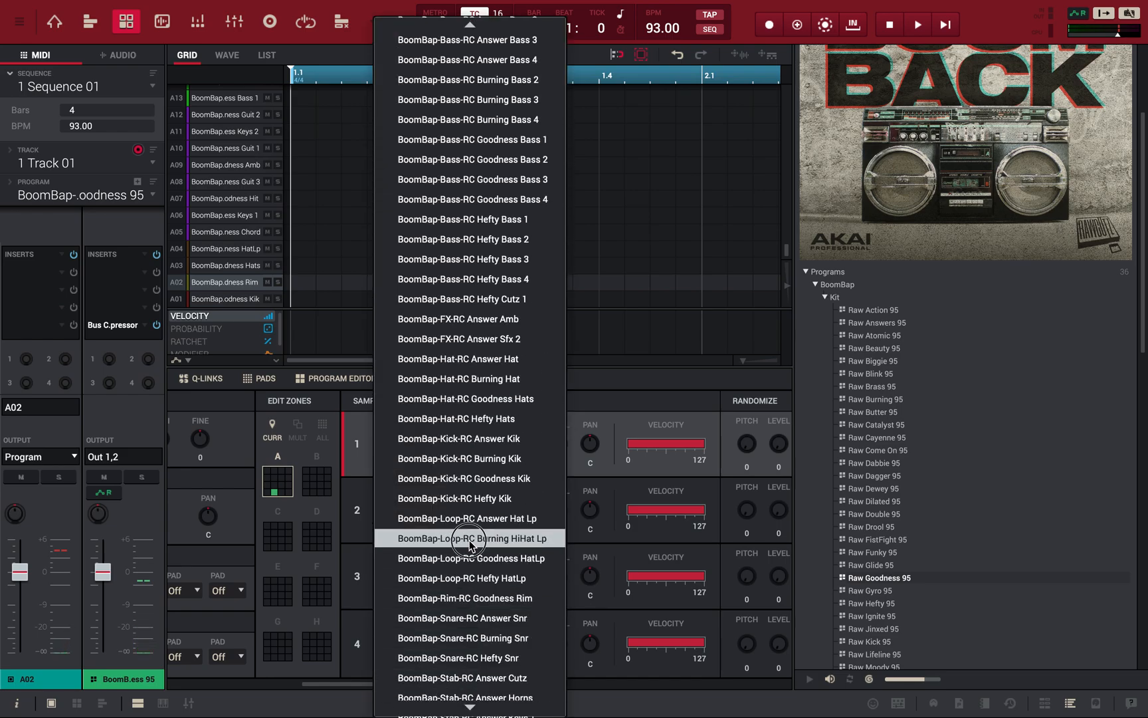
{"action": "mouse_move", "coordinate": [487, 498]}
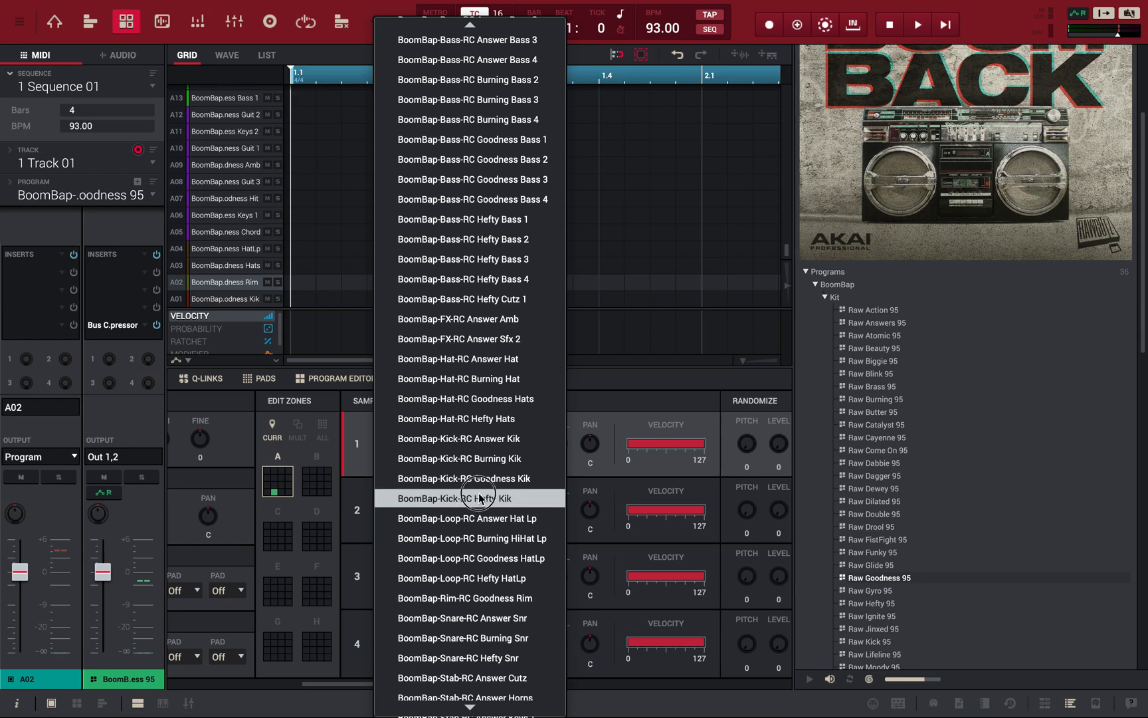
{"action": "scroll", "scroll_direction": "down", "scroll_amount": 3}
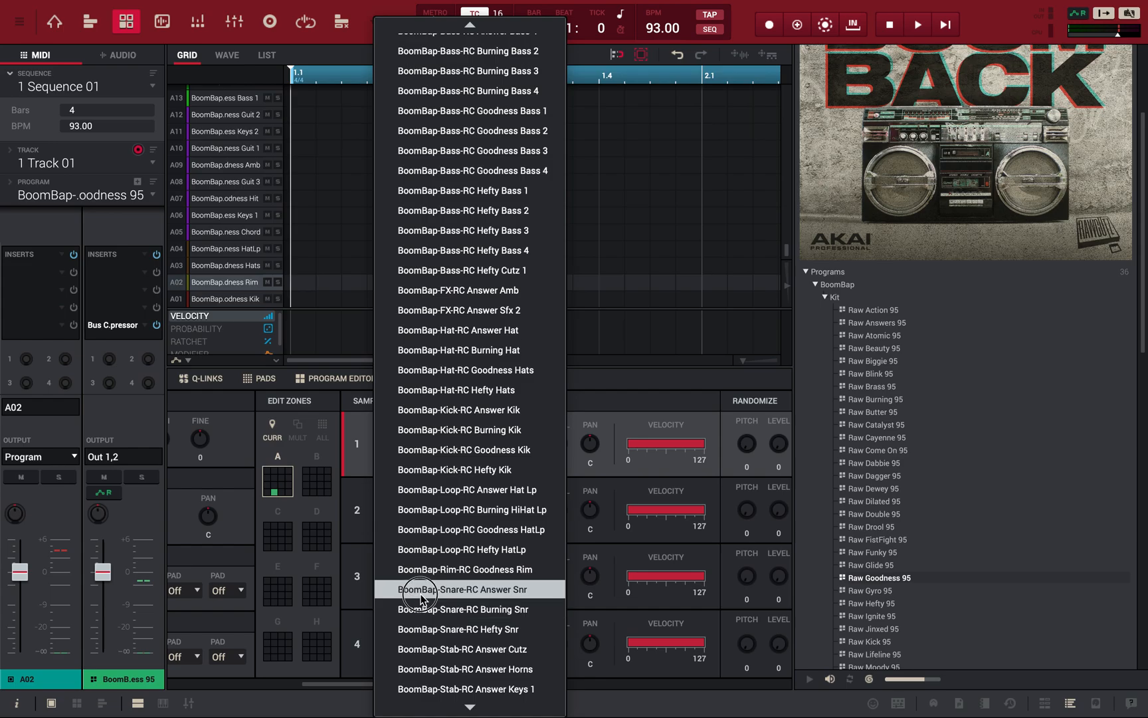
{"action": "left_click", "coordinate": [462, 589]}
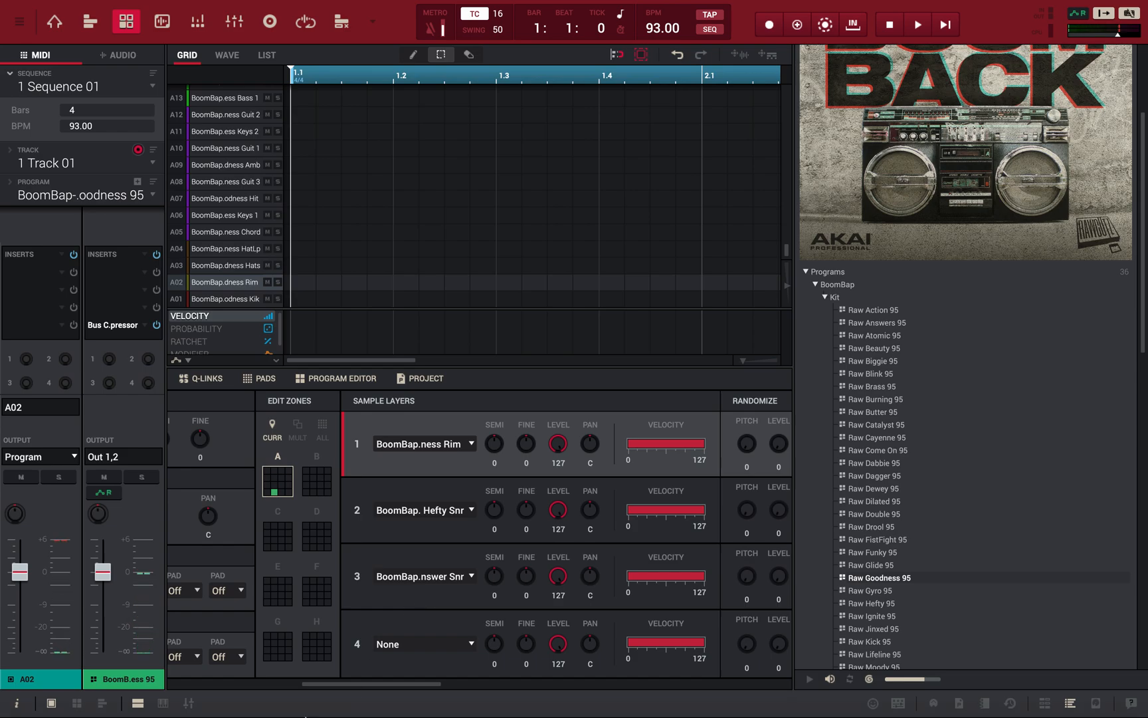
{"action": "mouse_move", "coordinate": [430, 562]}
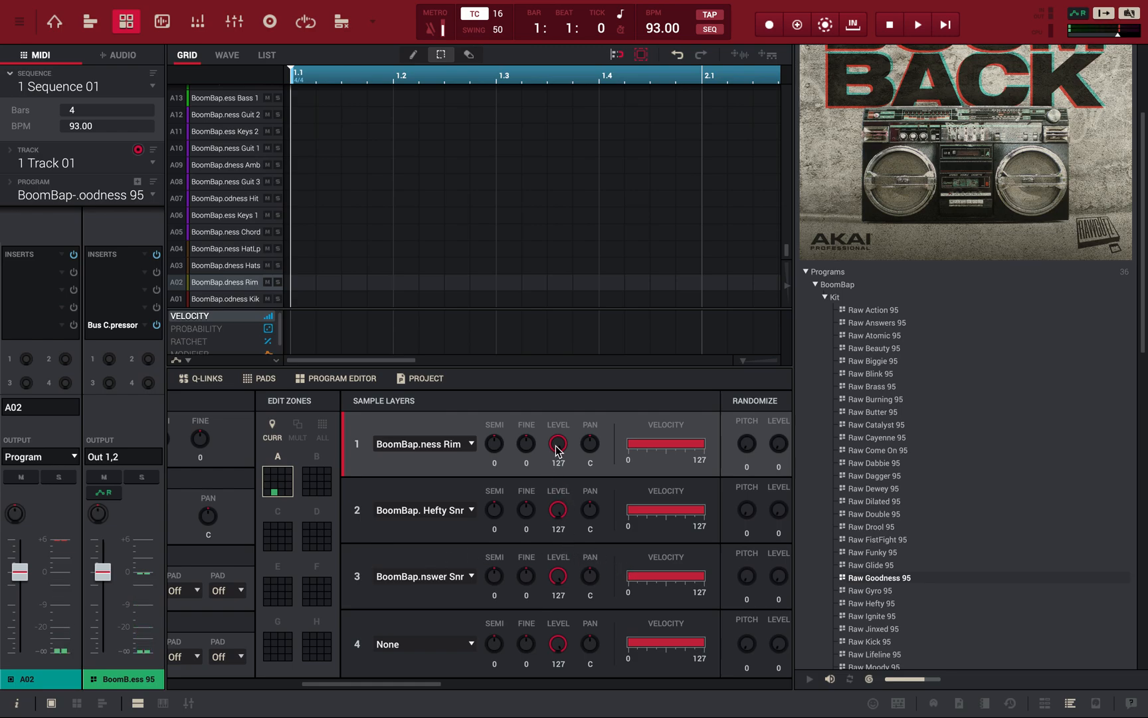
{"action": "mouse_move", "coordinate": [511, 458]}
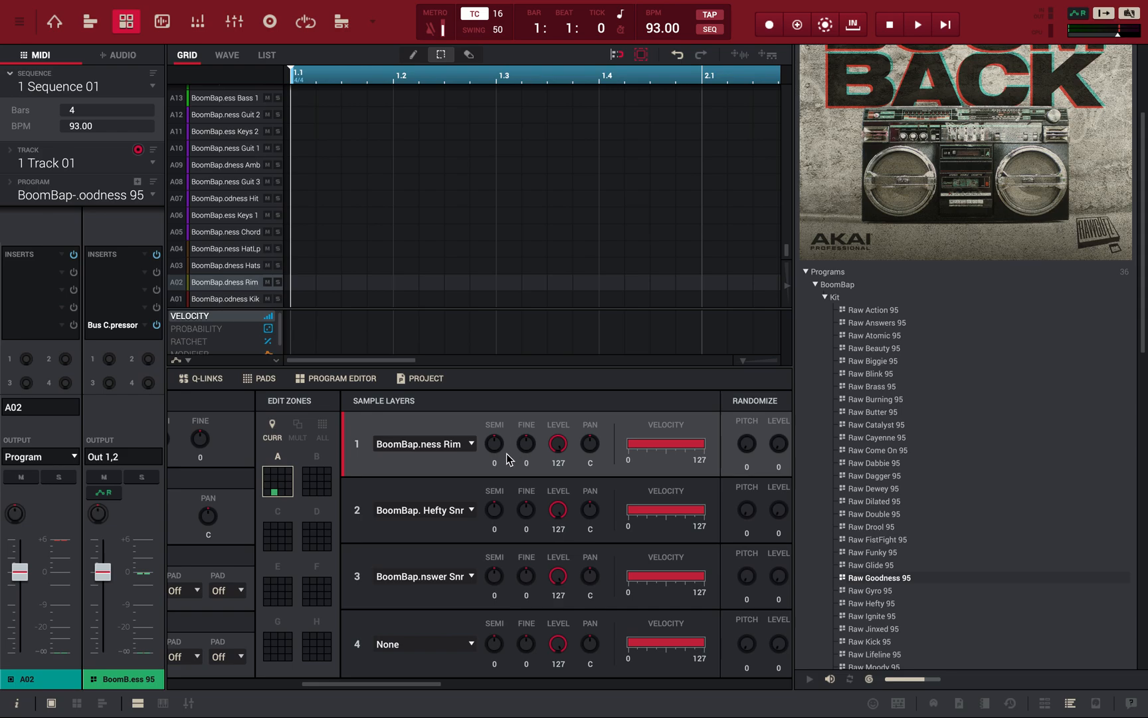
{"action": "mouse_move", "coordinate": [425, 630]}
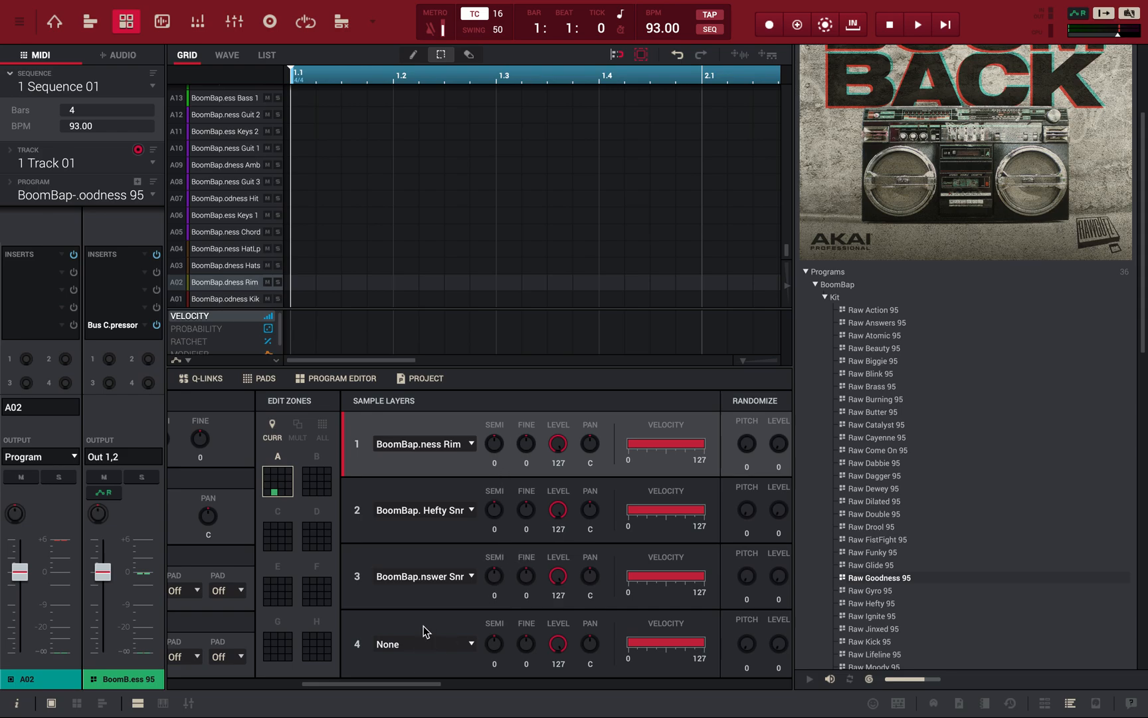
{"action": "mouse_move", "coordinate": [460, 478]}
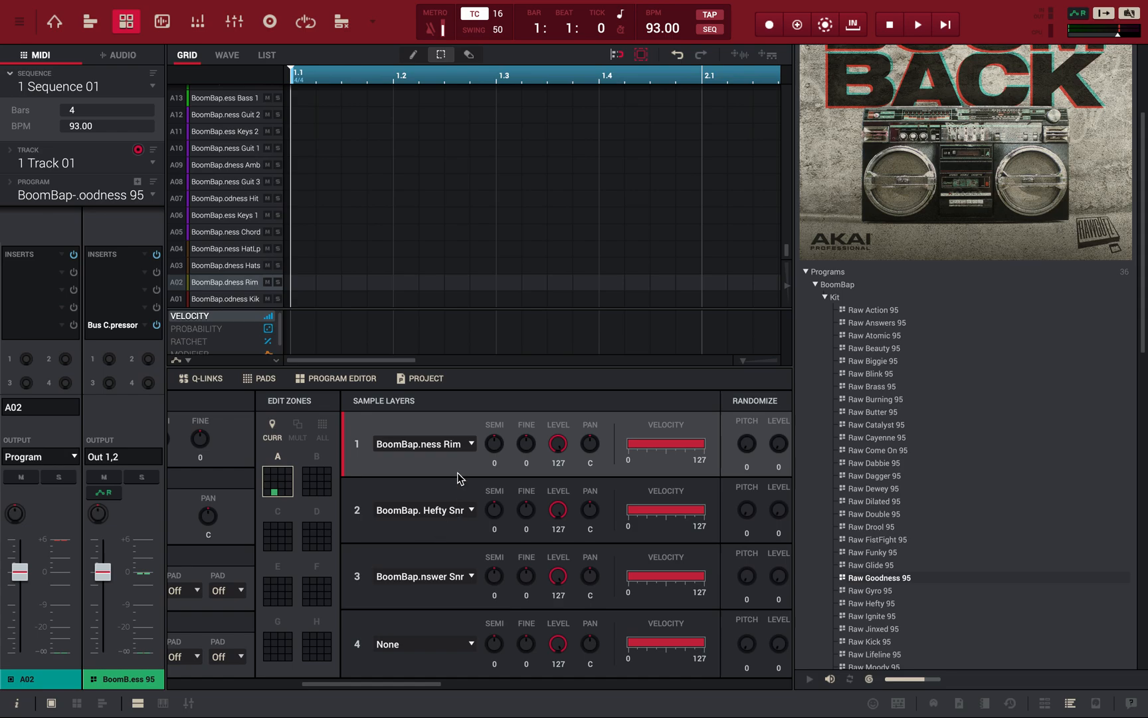
{"action": "mouse_move", "coordinate": [529, 425]}
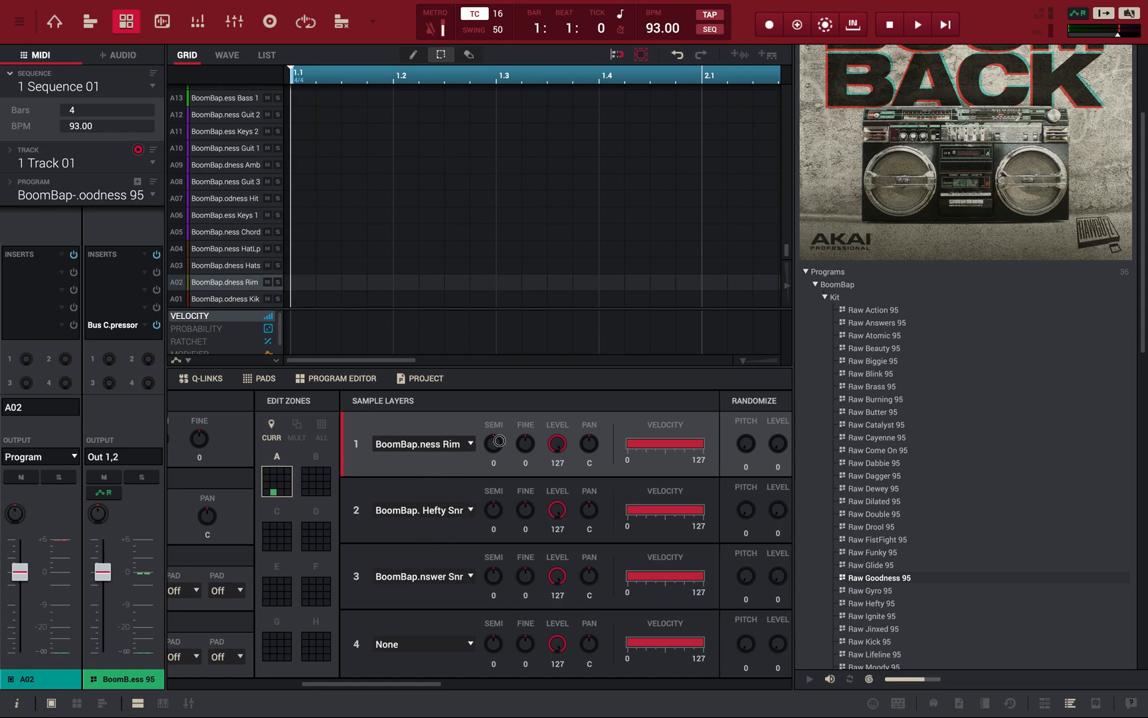
- Detune the layers' semi/fine: rim 19/−22, Hefty snare −6/26, Answer snare 5/−20
{"action": "left_click_drag", "start_coordinate": [493, 443], "coordinate": [493, 428]}
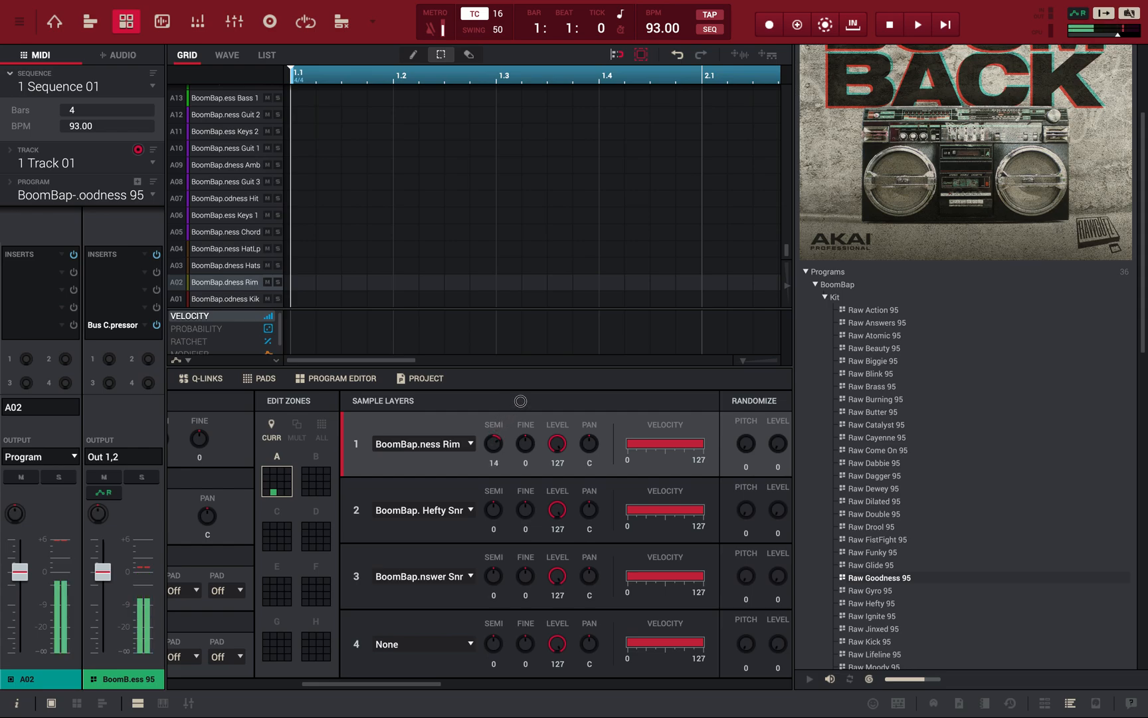
{"action": "left_click_drag", "start_coordinate": [493, 443], "coordinate": [493, 425]}
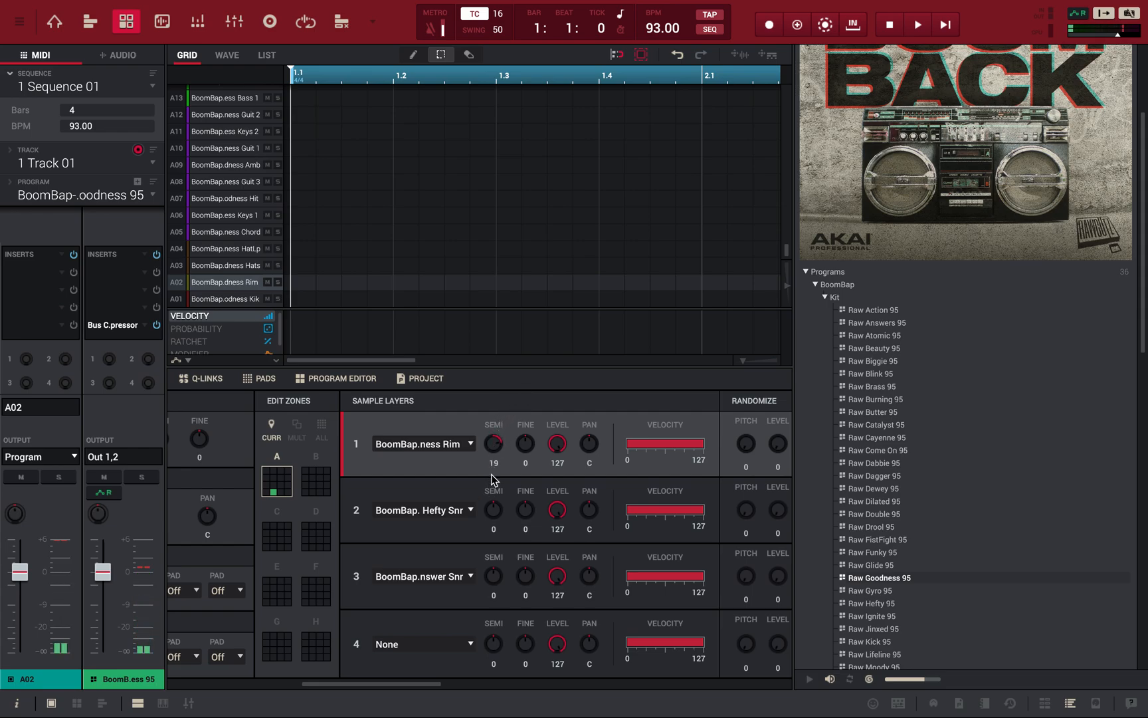
{"action": "left_click_drag", "start_coordinate": [493, 509], "coordinate": [493, 534]}
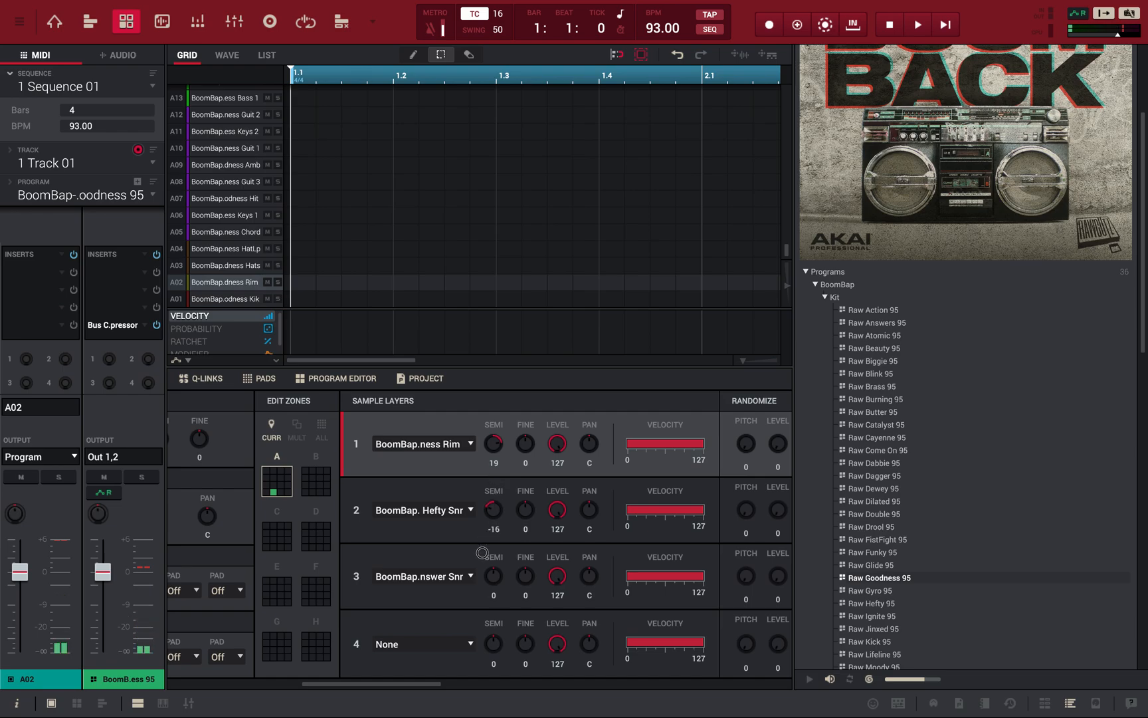
{"action": "left_click_drag", "start_coordinate": [493, 510], "coordinate": [484, 529]}
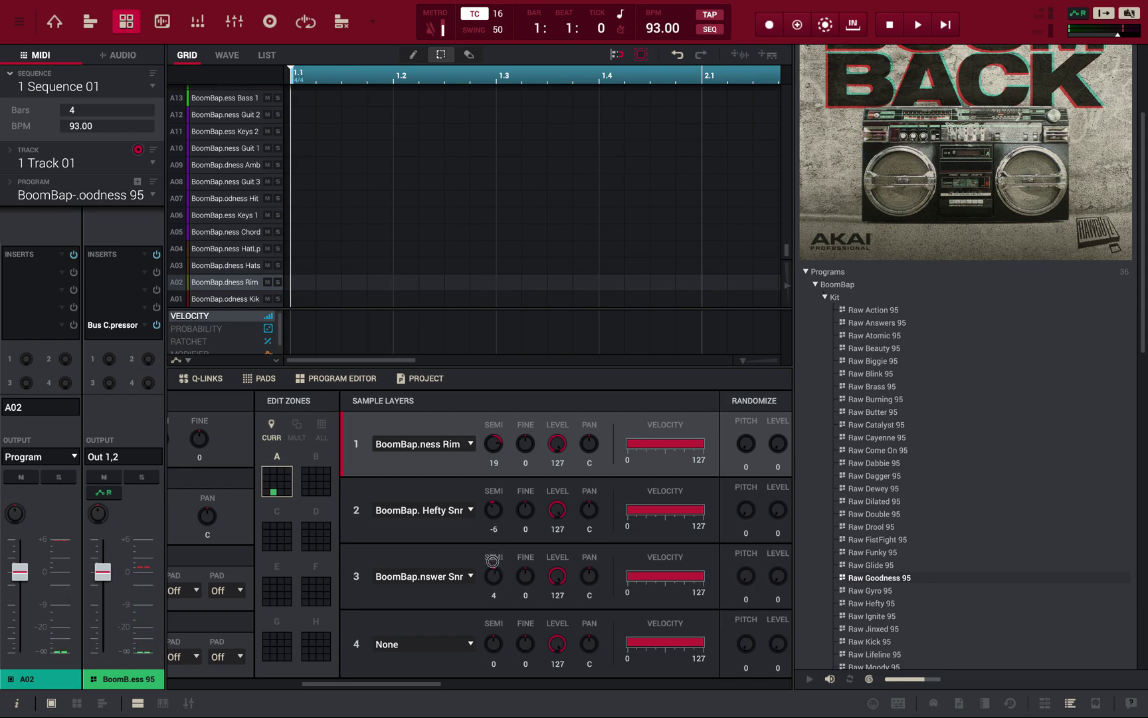
{"action": "left_click_drag", "start_coordinate": [493, 573], "coordinate": [493, 557]}
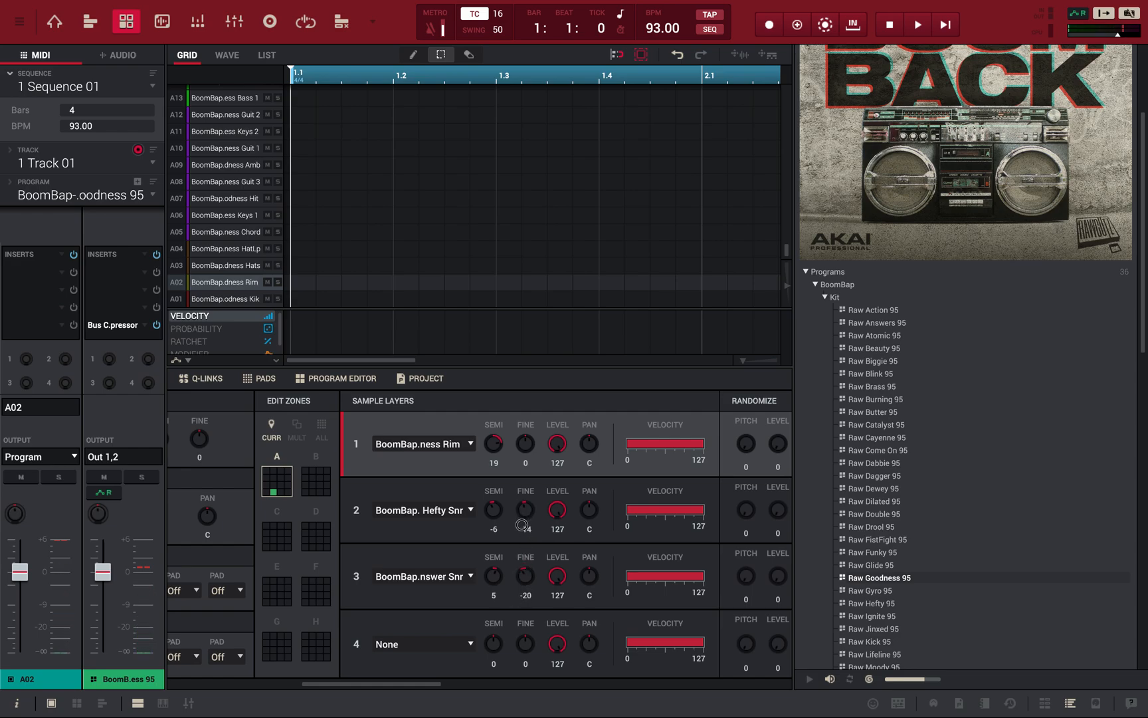
{"action": "left_click_drag", "start_coordinate": [525, 511], "coordinate": [525, 491]}
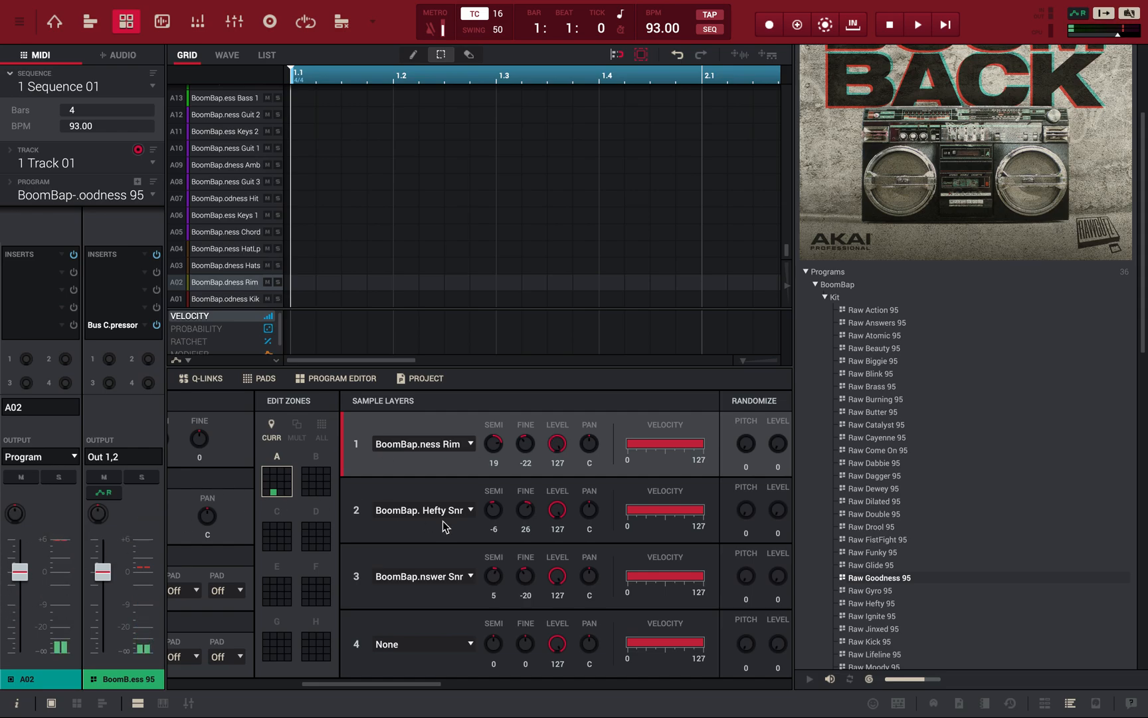
- Set the rim layer's level to 83 and the empty fourth layer to 122
{"action": "left_click_drag", "start_coordinate": [557, 443], "coordinate": [557, 457]}
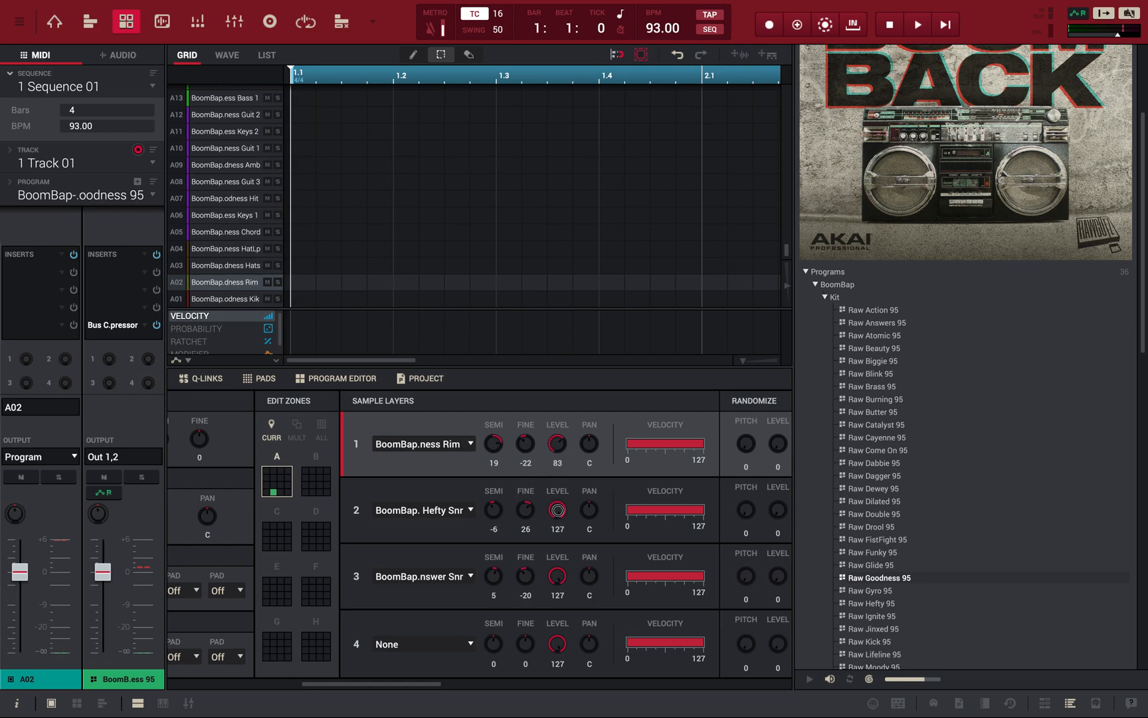
{"action": "left_click_drag", "start_coordinate": [557, 510], "coordinate": [557, 520]}
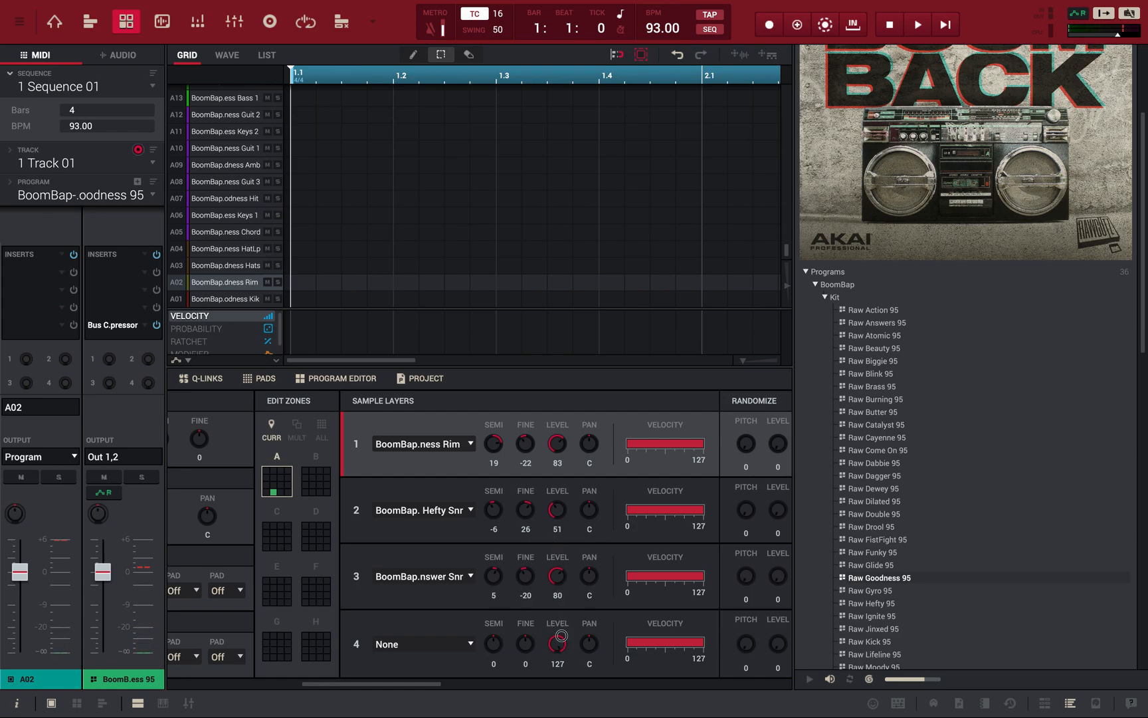
{"action": "left_click_drag", "start_coordinate": [561, 641], "coordinate": [561, 663]}
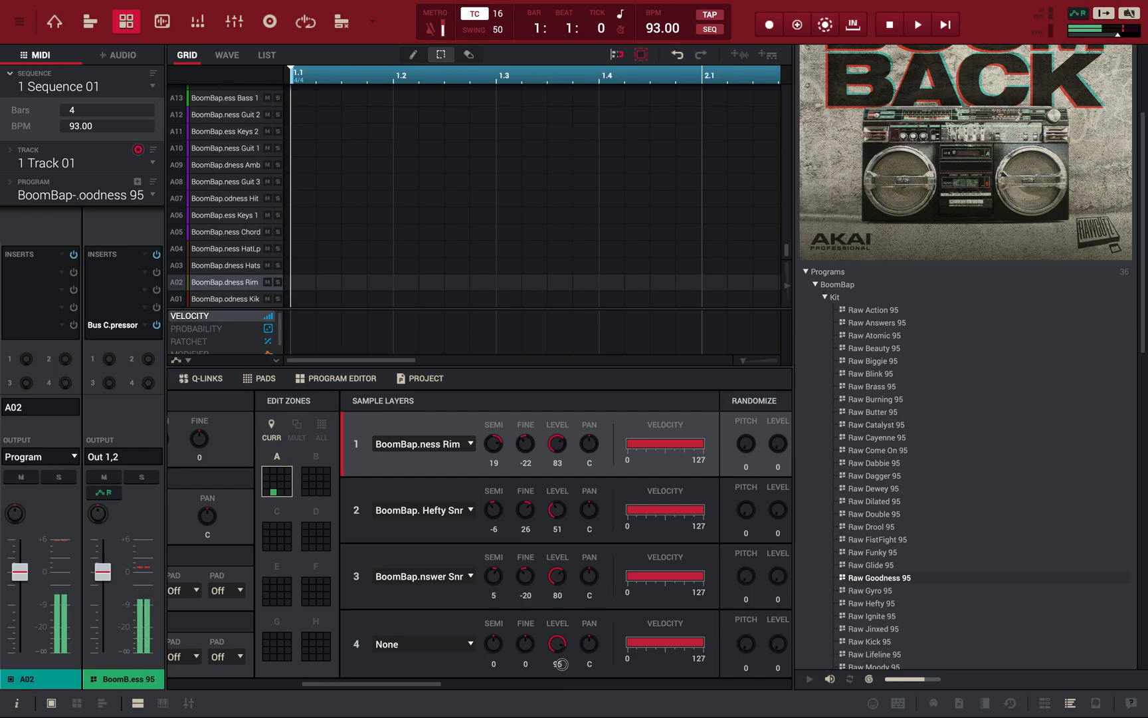
{"action": "left_click_drag", "start_coordinate": [556, 643], "coordinate": [557, 586]}
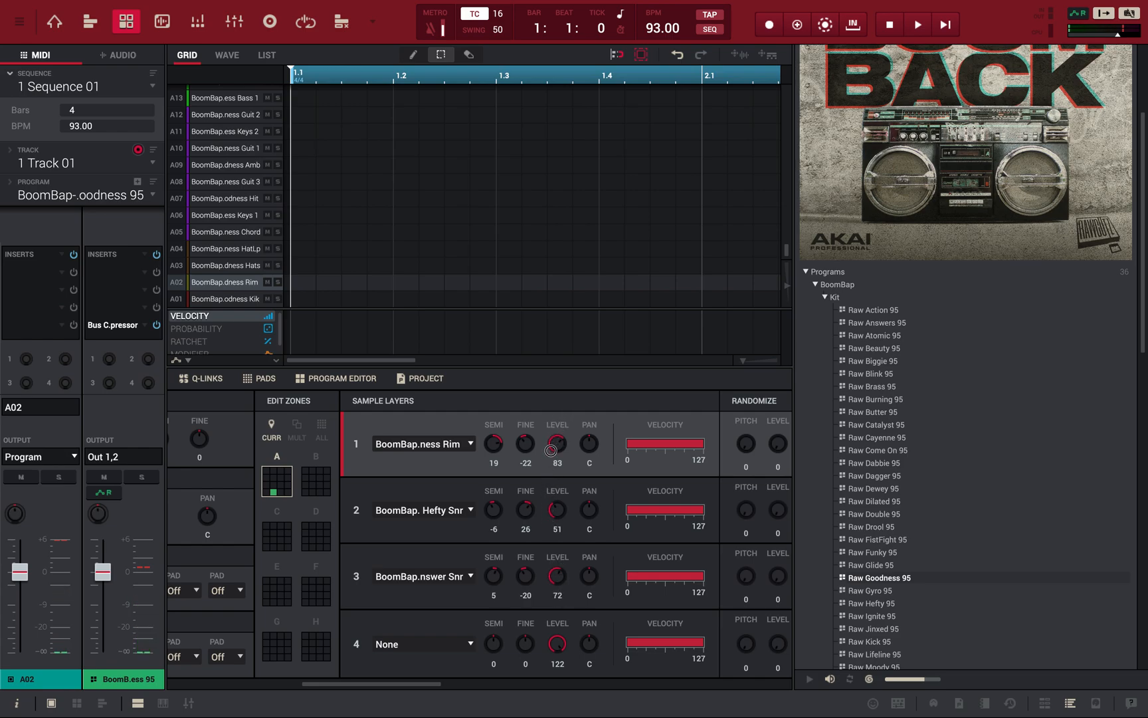
{"action": "mouse_move", "coordinate": [592, 566]}
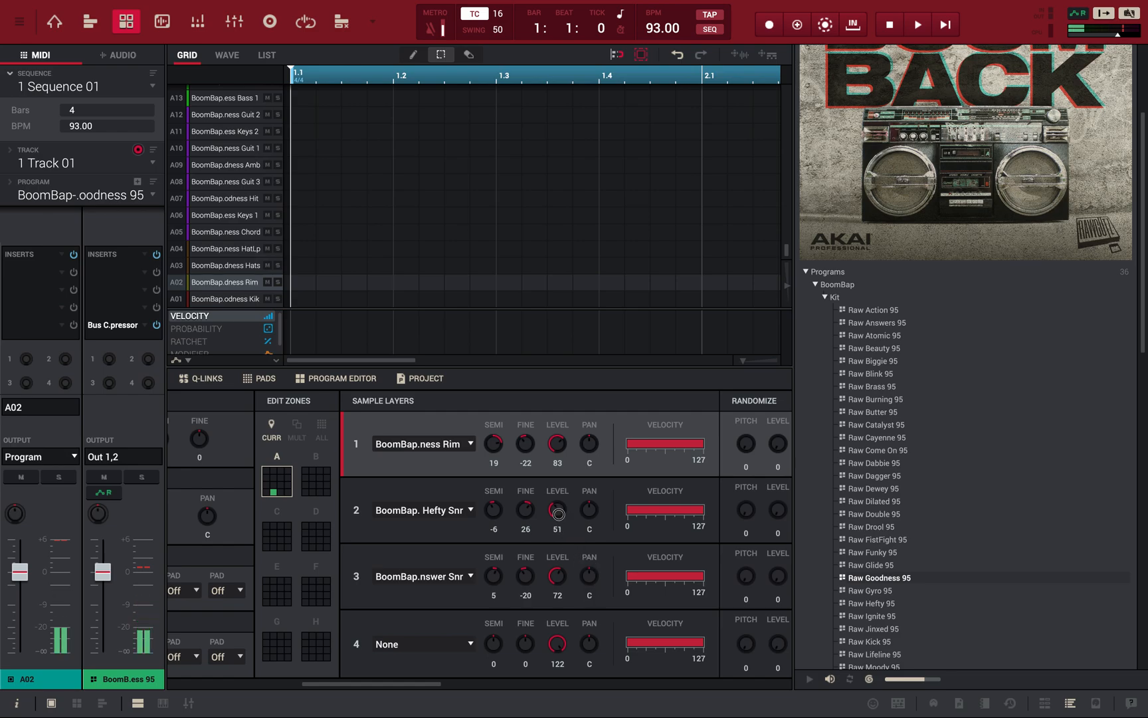
- Settle the Hefty snare layer's level at 42, with the Answer snare at 72
{"action": "left_click_drag", "start_coordinate": [557, 505], "coordinate": [557, 491]}
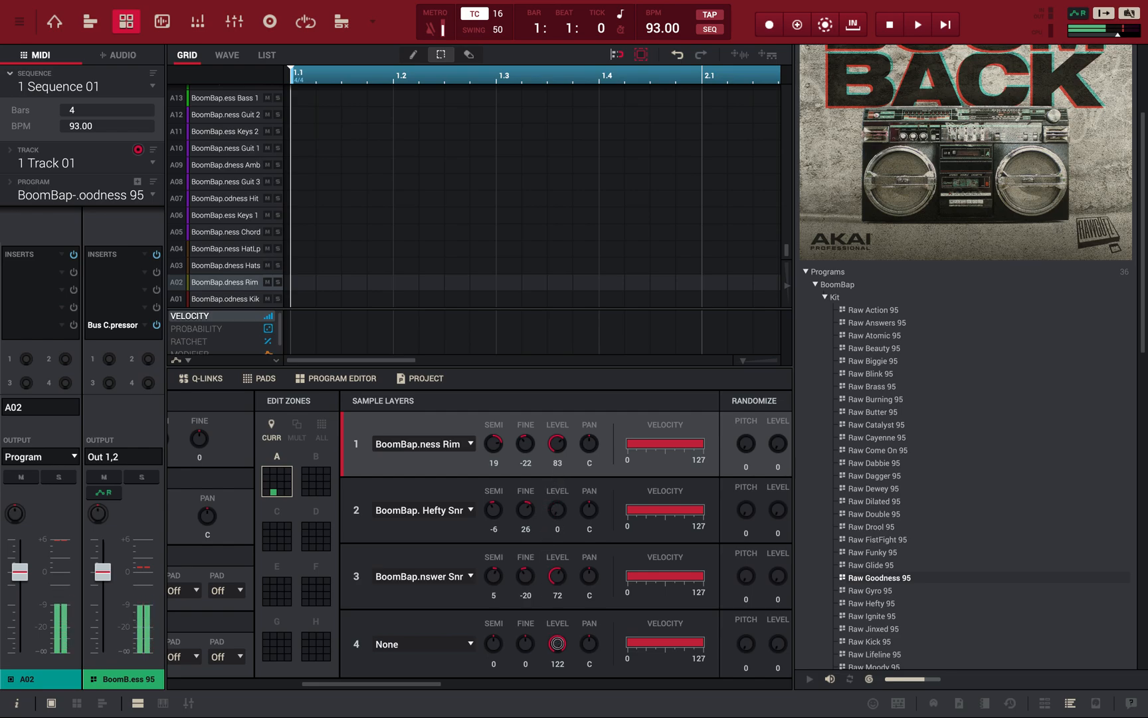
{"action": "left_click_drag", "start_coordinate": [556, 505], "coordinate": [555, 498]}
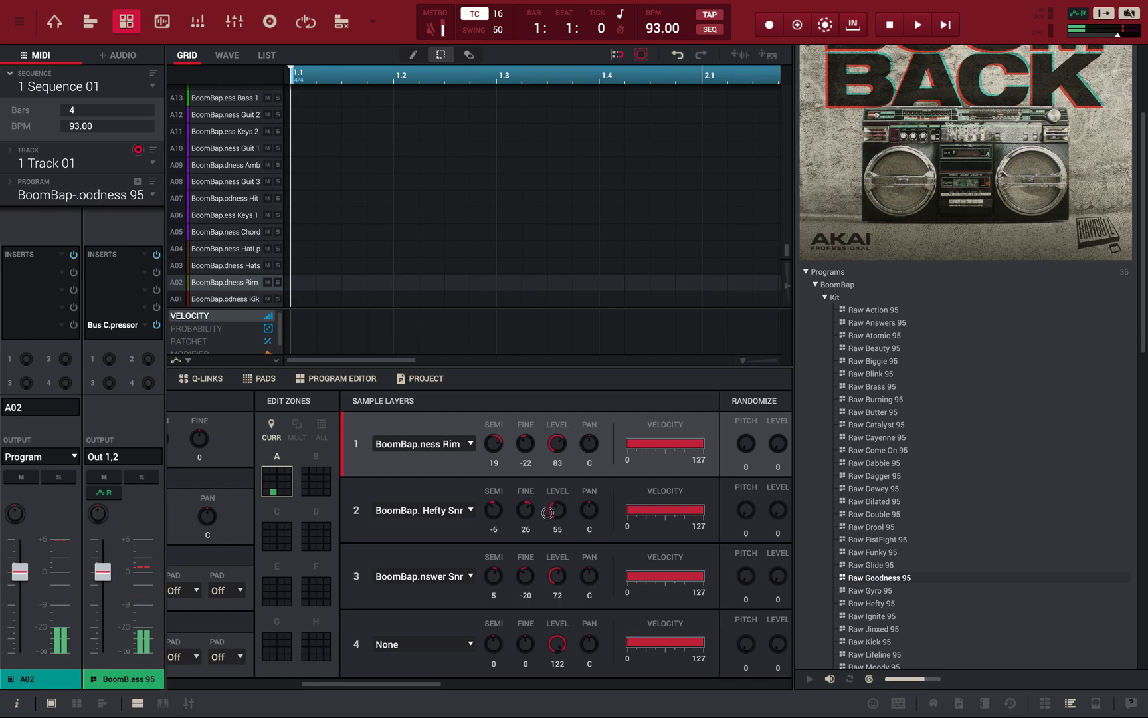
{"action": "left_click_drag", "start_coordinate": [556, 511], "coordinate": [556, 528]}
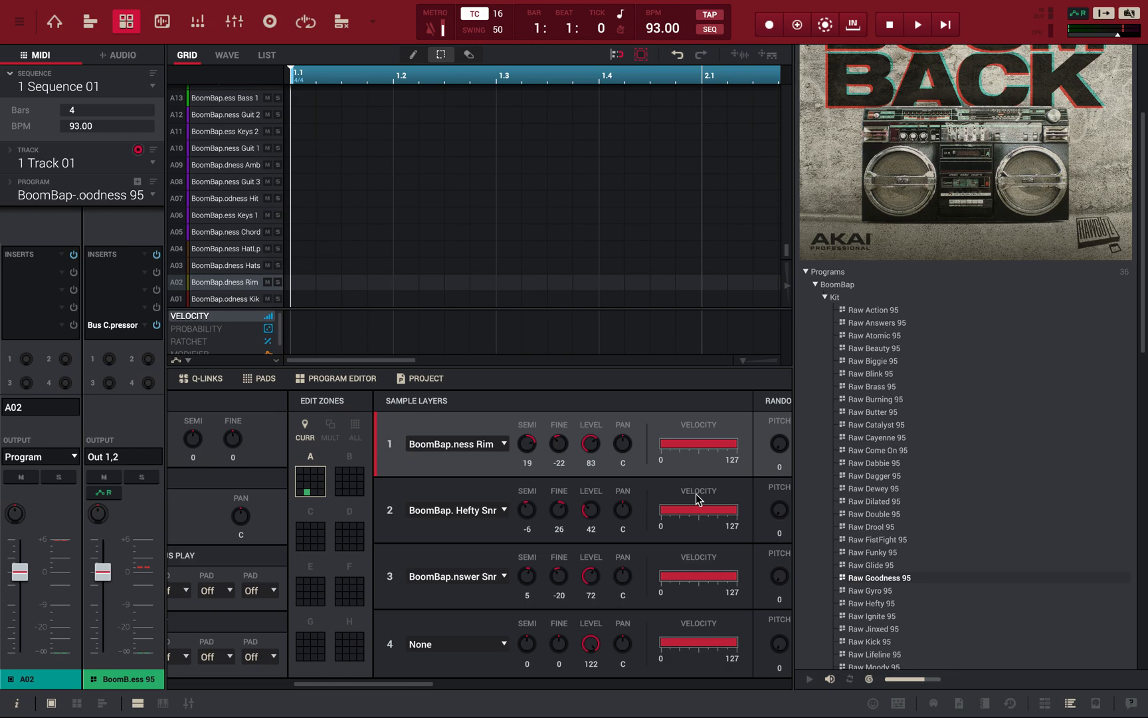
{"action": "mouse_move", "coordinate": [492, 623]}
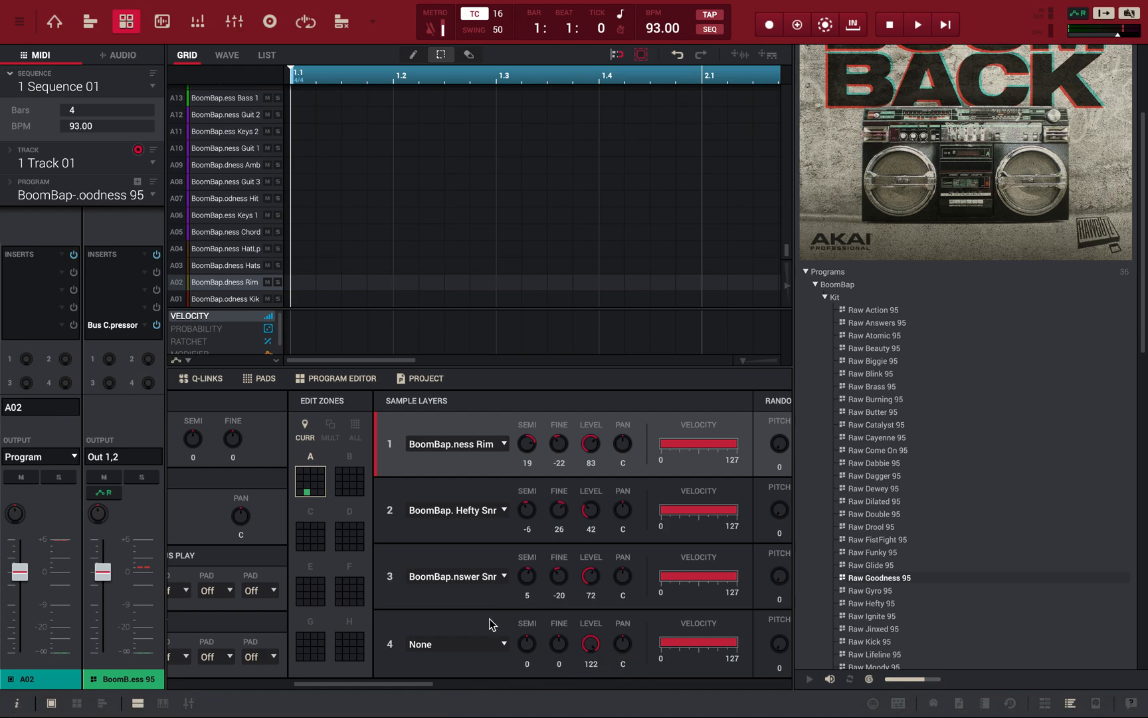
- Assign BoomBap-Snare-RC Burning Snr to pad A02's empty fourth layer
{"action": "left_click", "coordinate": [457, 577]}
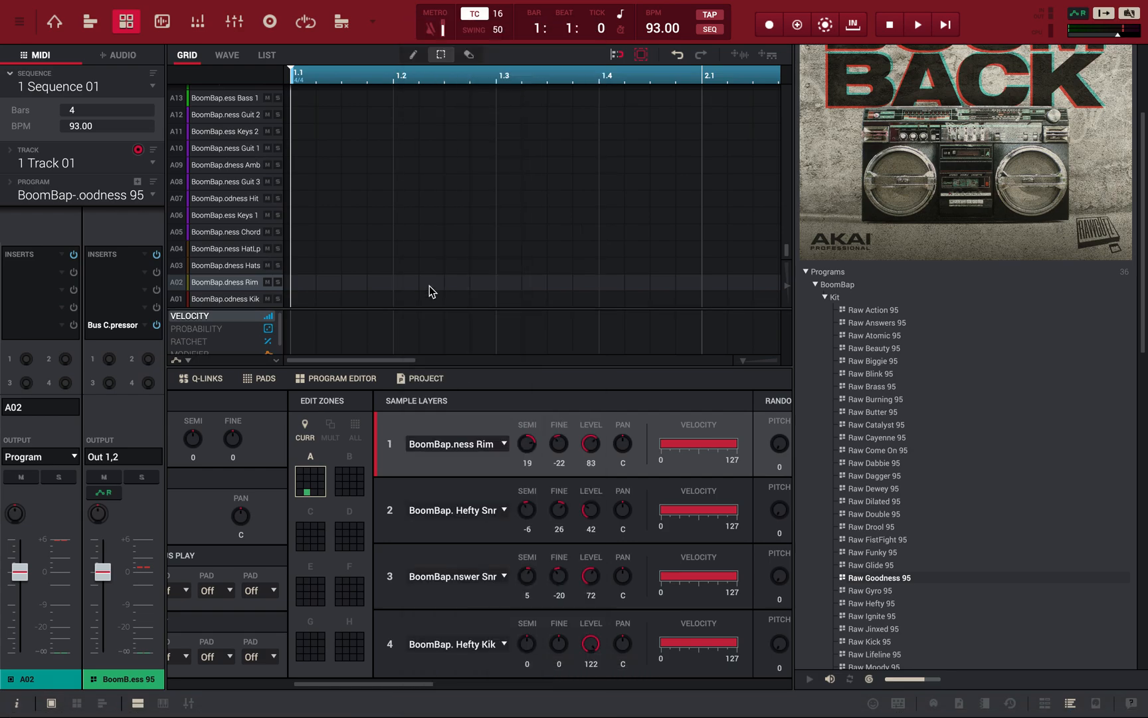
{"action": "mouse_move", "coordinate": [467, 646]}
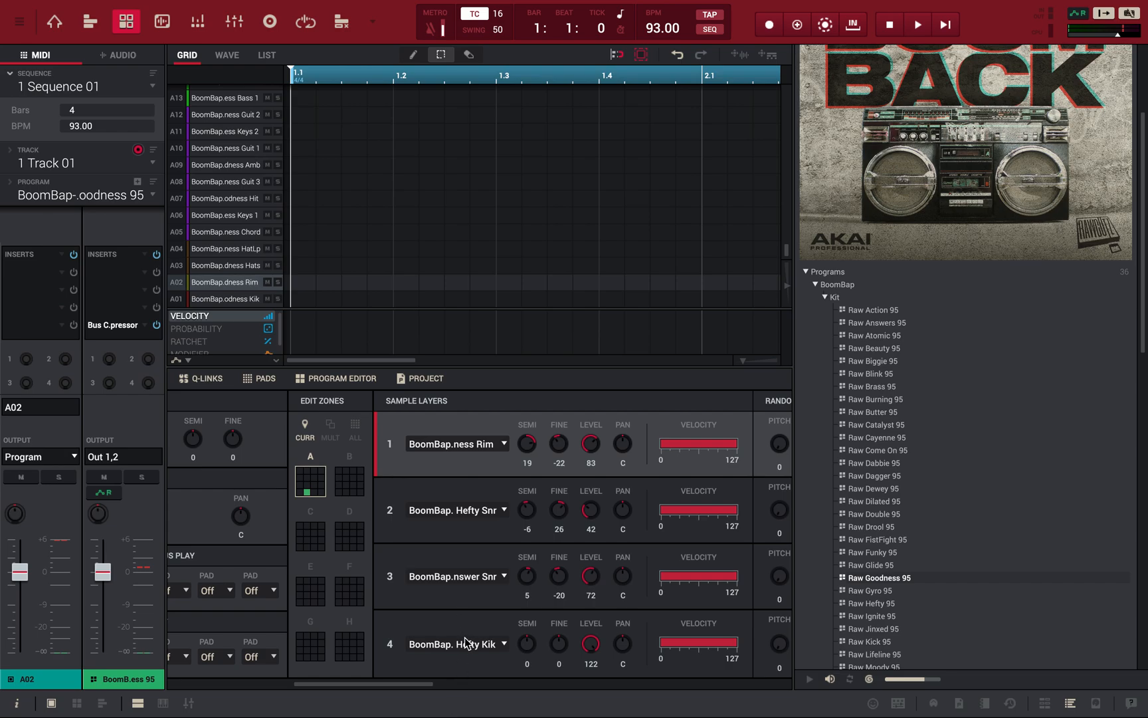
{"action": "left_click", "coordinate": [457, 443]}
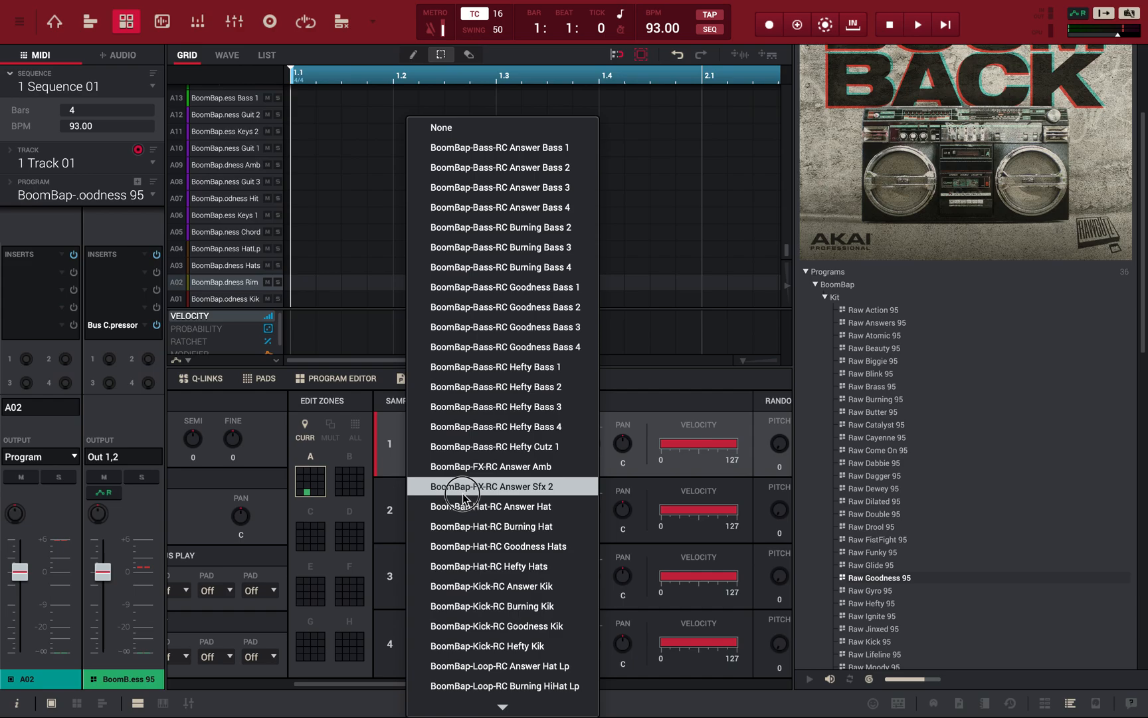
{"action": "mouse_move", "coordinate": [474, 556]}
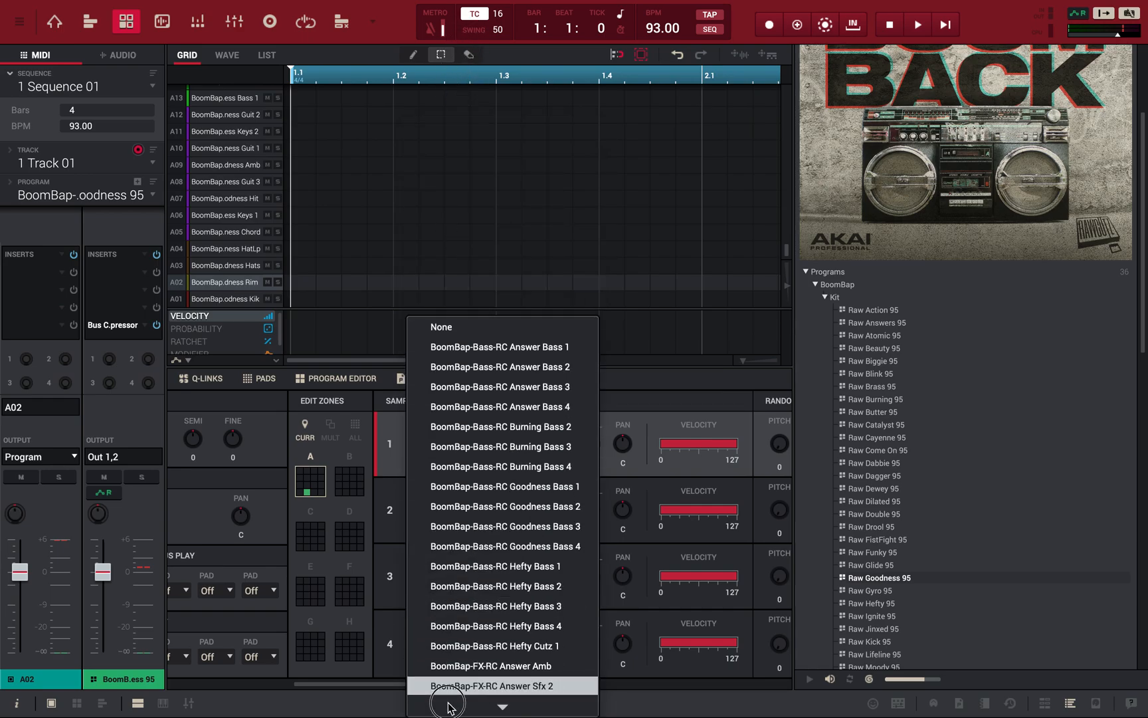
{"action": "scroll", "scroll_direction": "down", "scroll_amount": 3}
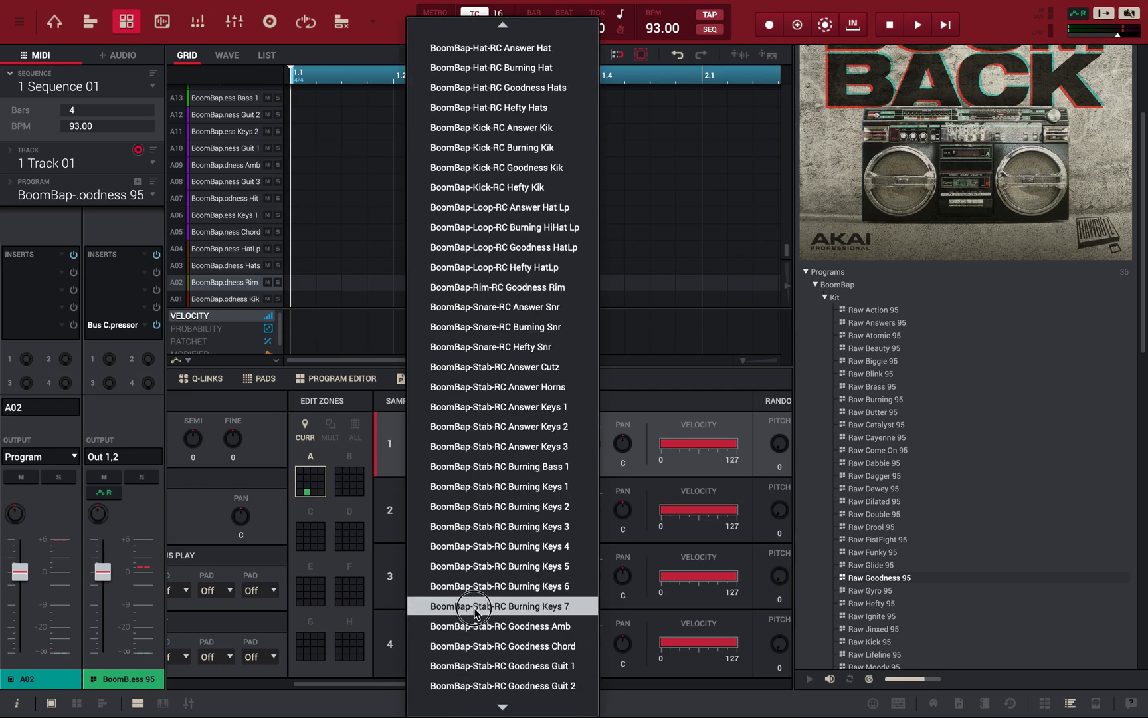
{"action": "mouse_move", "coordinate": [456, 427]}
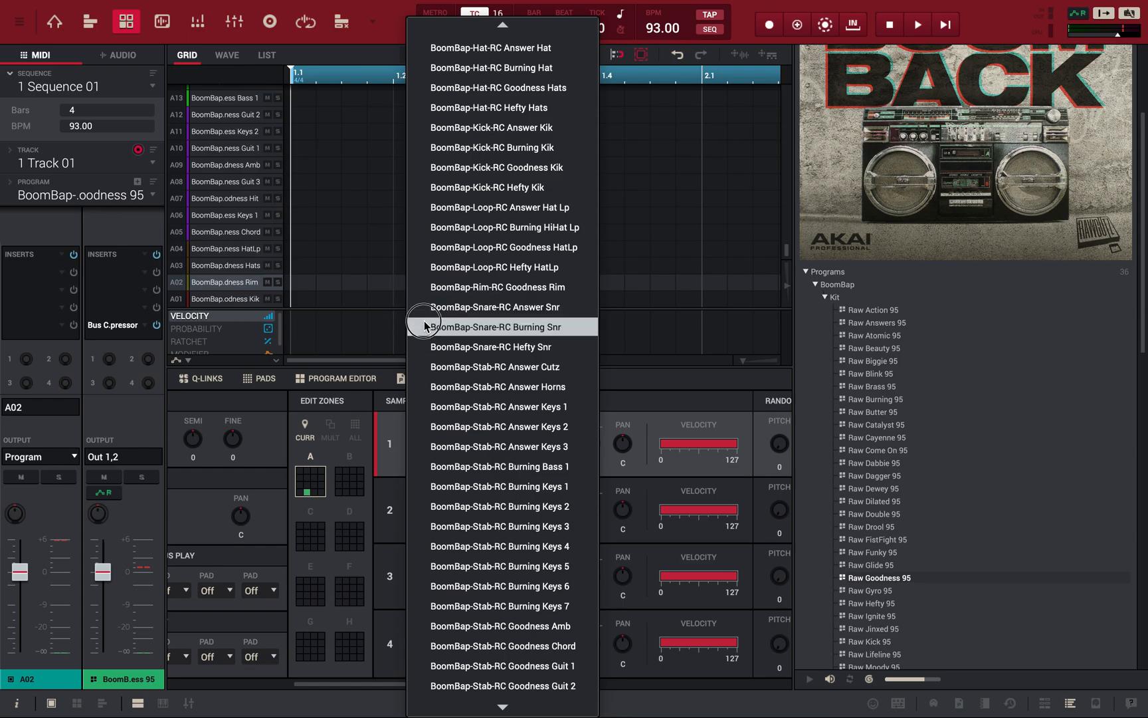
{"action": "left_click", "coordinate": [500, 326]}
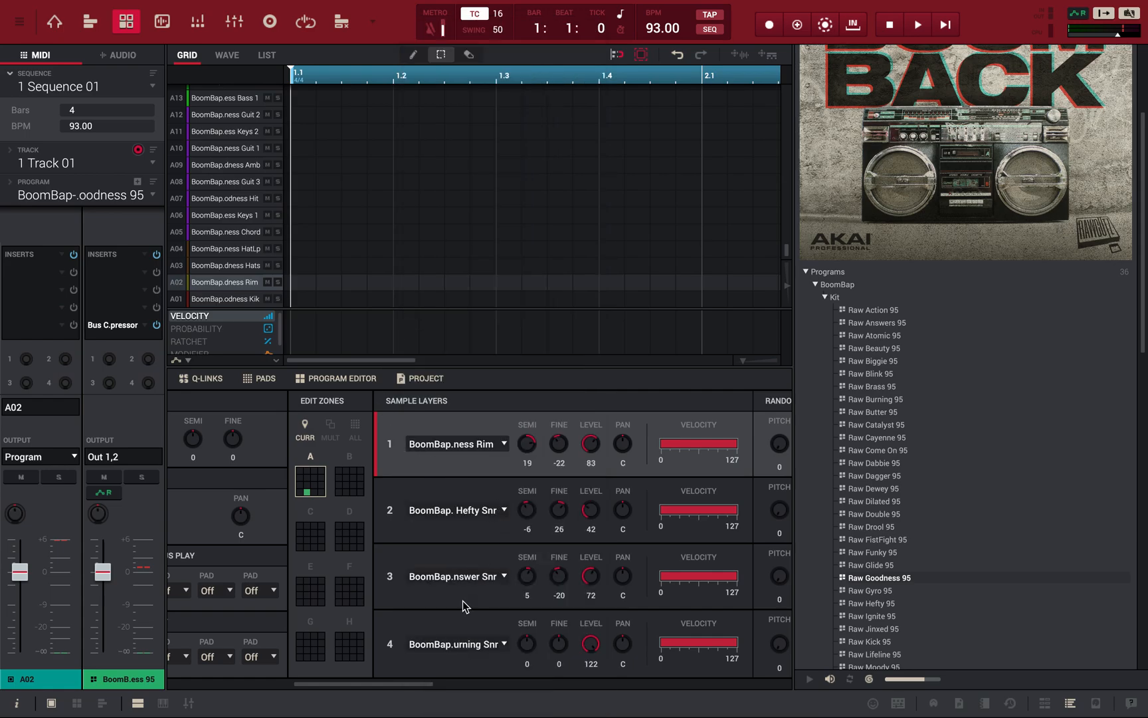
{"action": "mouse_move", "coordinate": [487, 671]}
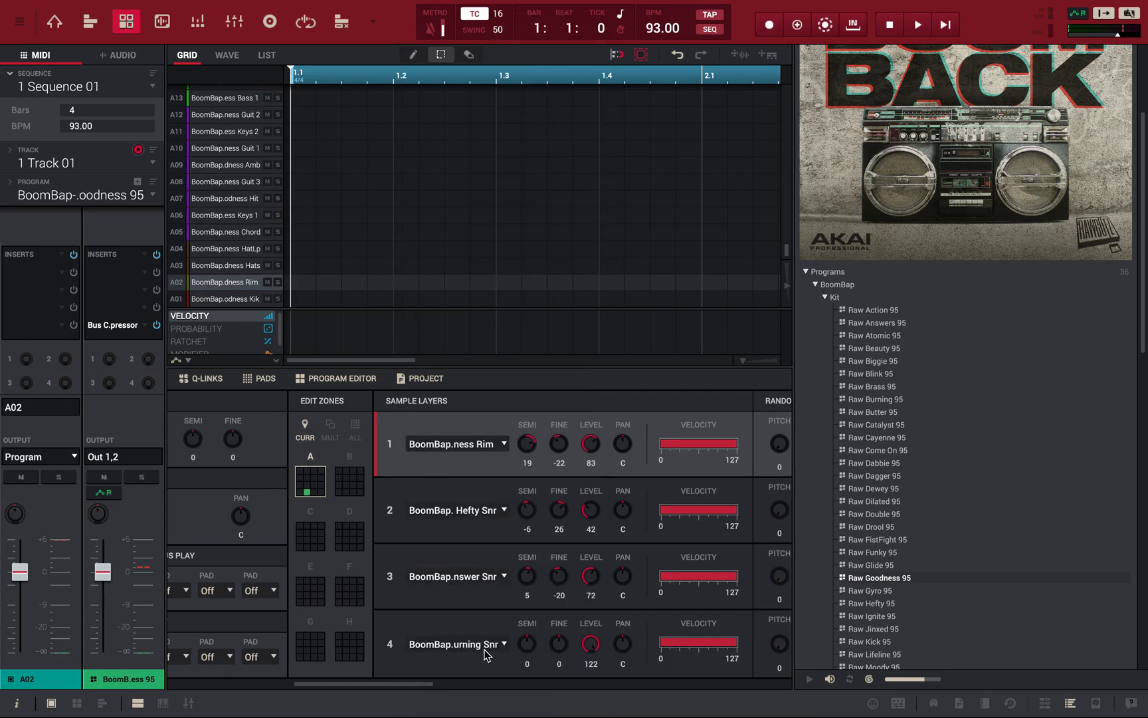
{"action": "mouse_move", "coordinate": [473, 601]}
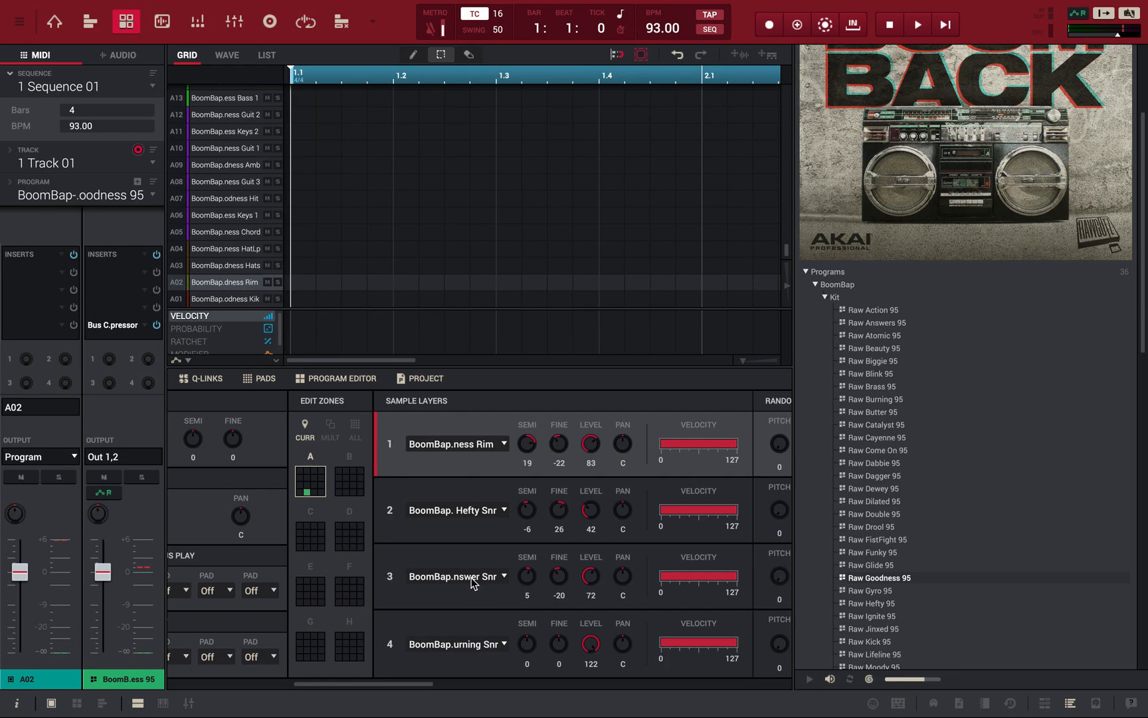
{"action": "mouse_move", "coordinate": [471, 448]}
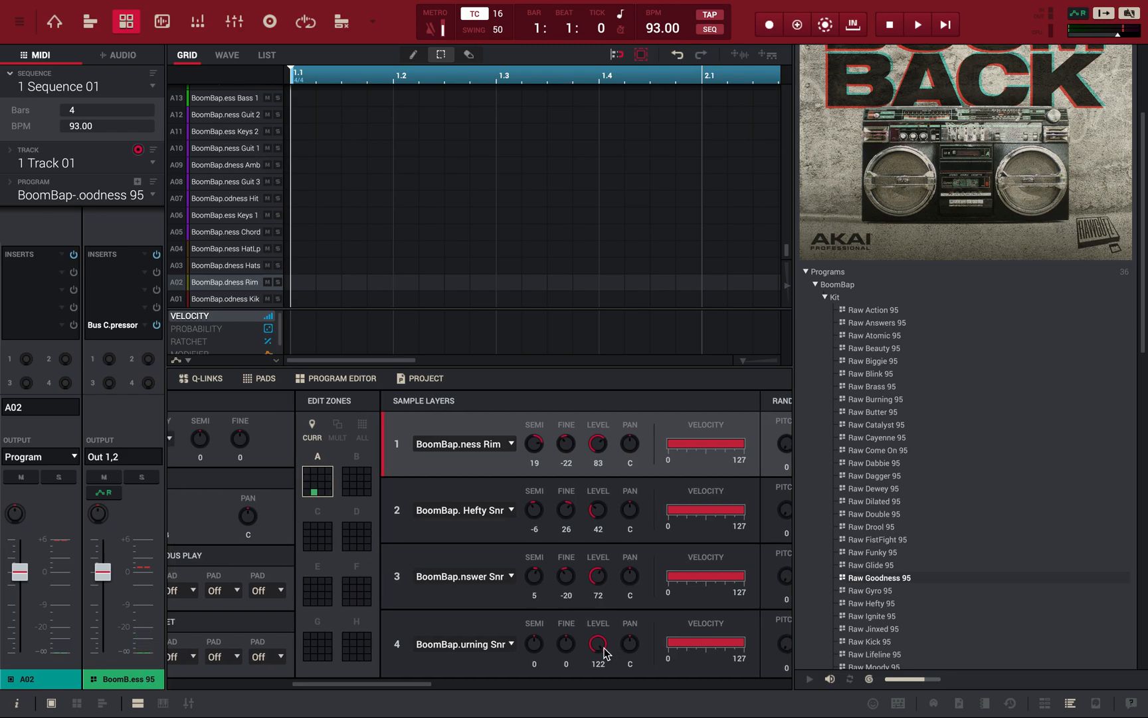
- Lower the fourth layer's Burning snare level from 122 to about 53
{"action": "left_click_drag", "start_coordinate": [598, 647], "coordinate": [598, 674]}
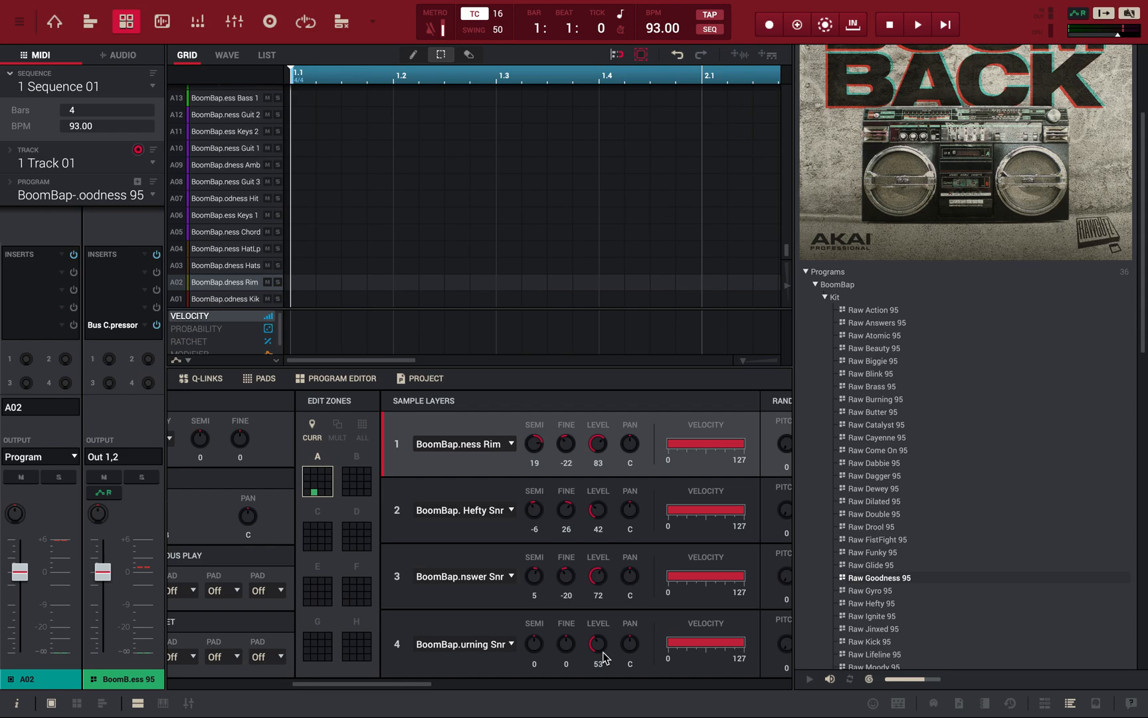
{"action": "mouse_move", "coordinate": [532, 373]}
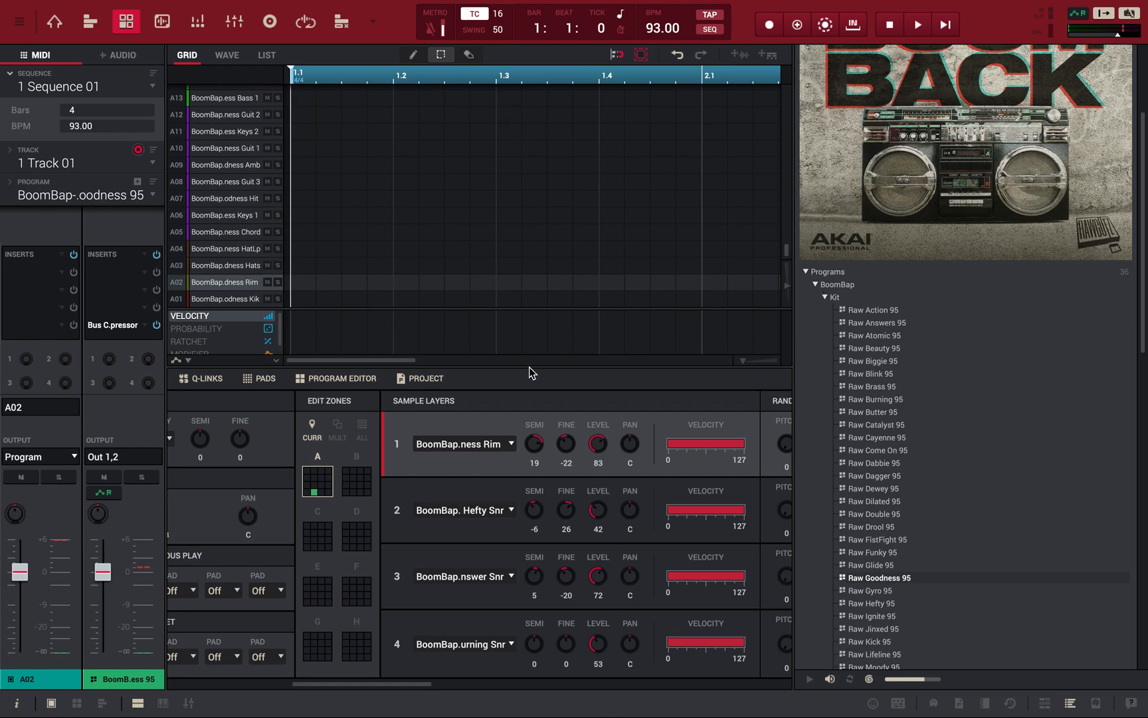
{"action": "mouse_move", "coordinate": [532, 343]}
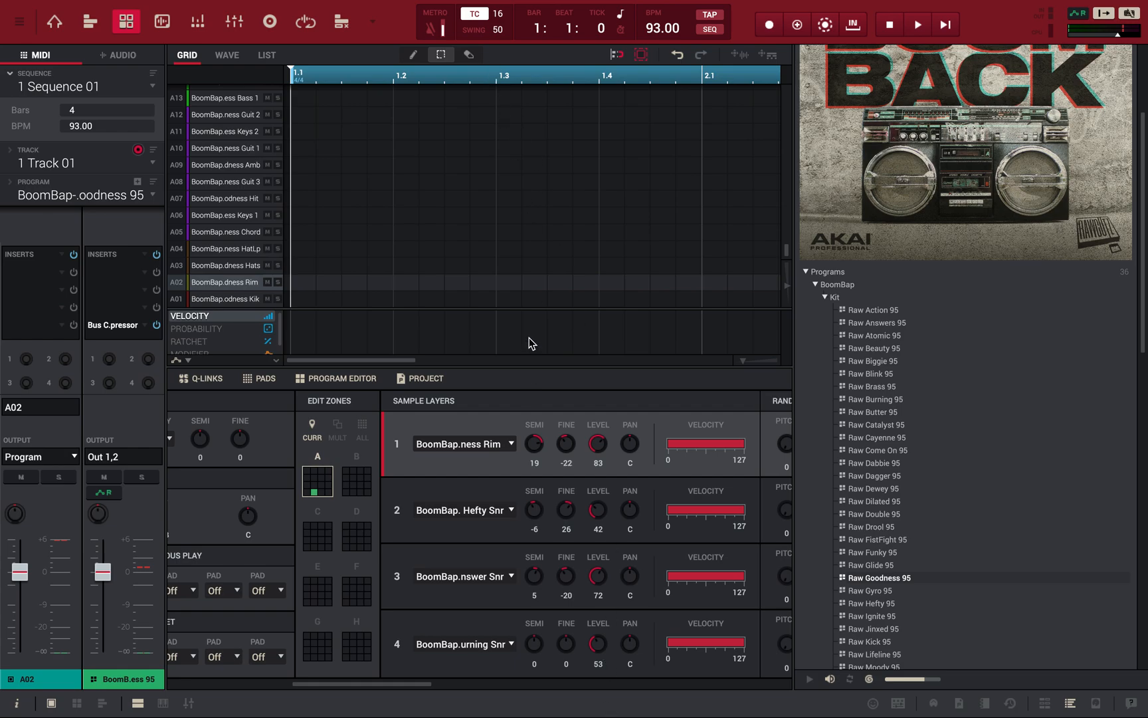